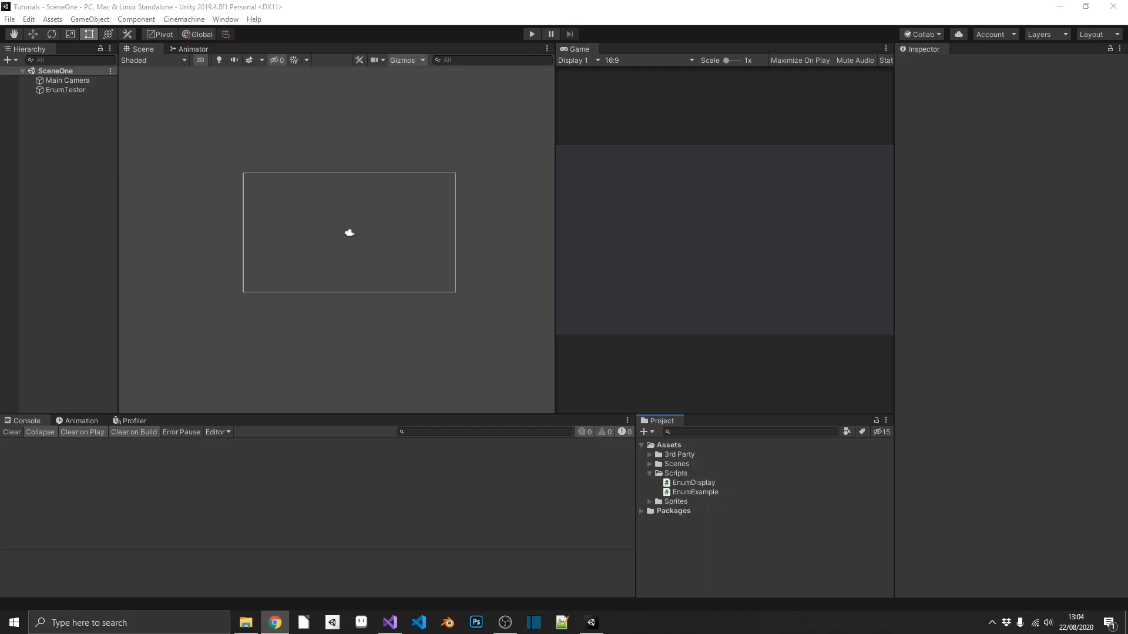
Switch to Visual Studio and highlight EnumExample and its EXAMPLE, ANOTHER_EXAMPLE, THIRD_EXAMPLE members.
click(390, 622)
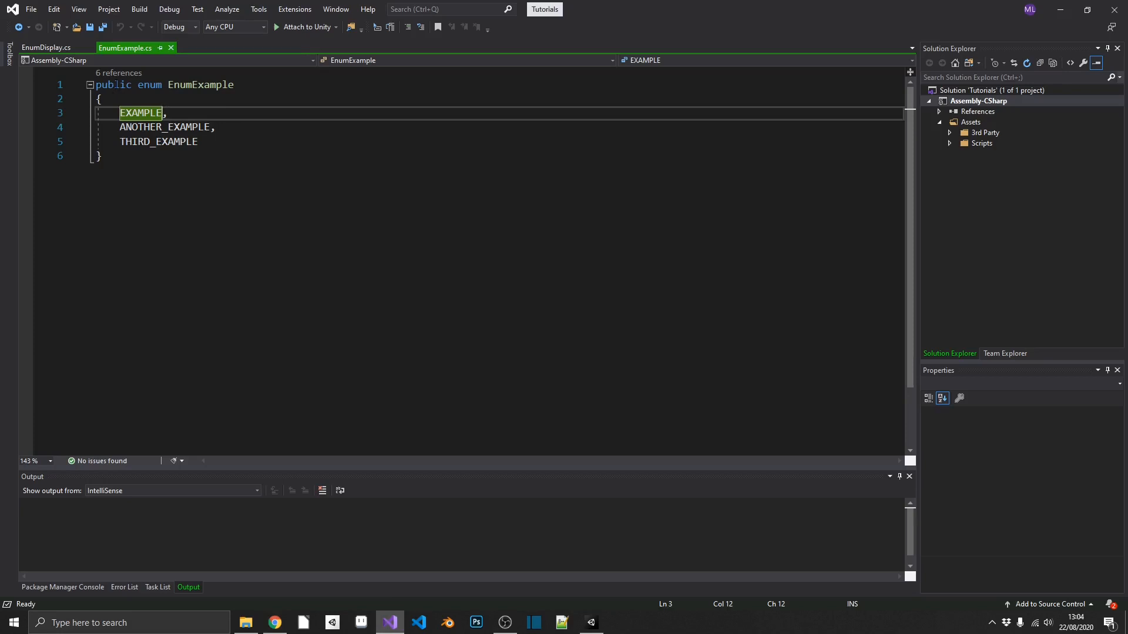
double_click(201, 85)
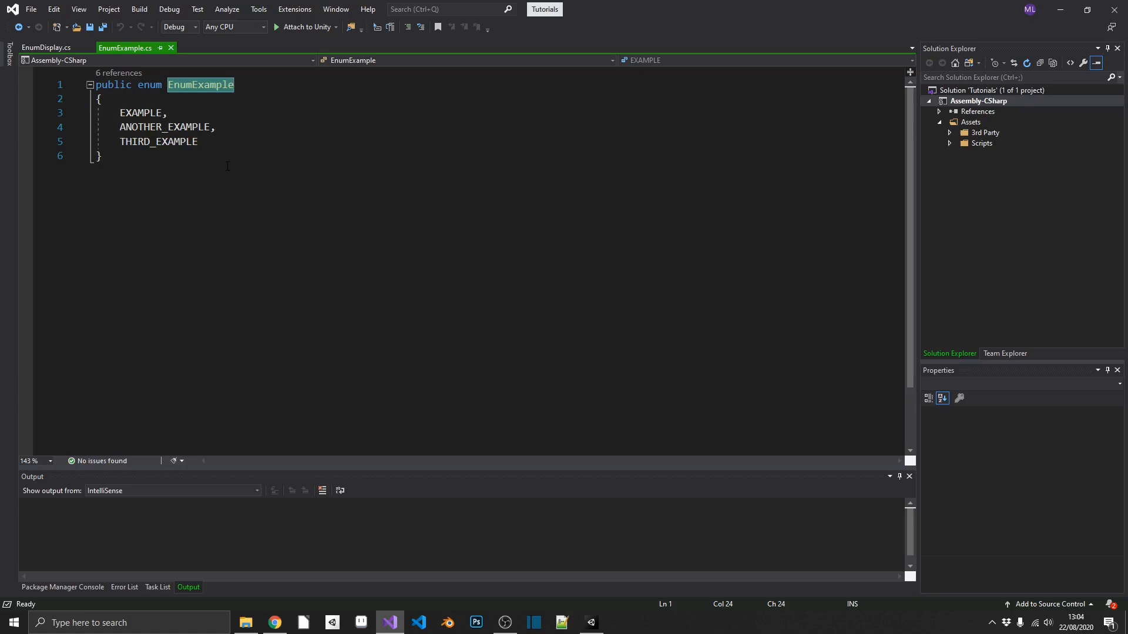
double_click(140, 113)
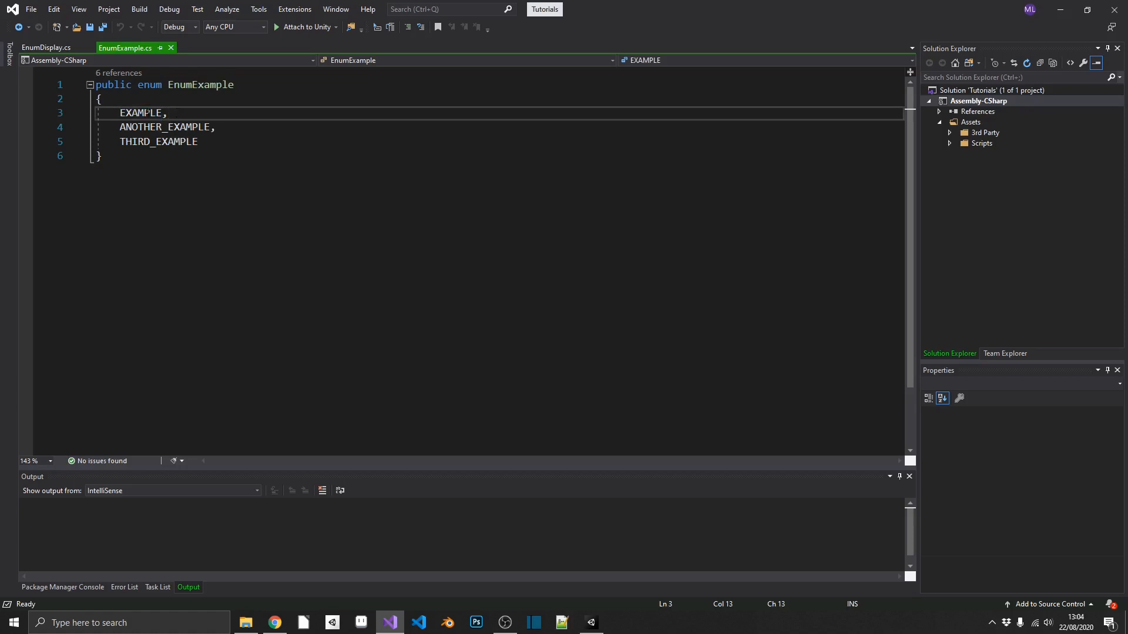
double_click(165, 127)
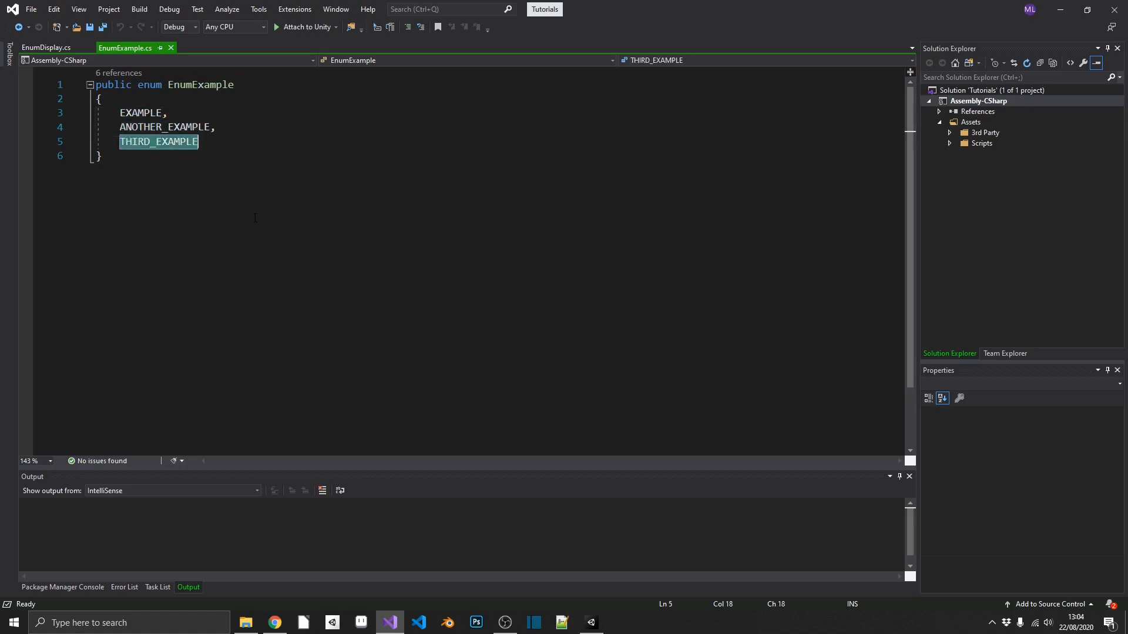
click(49, 47)
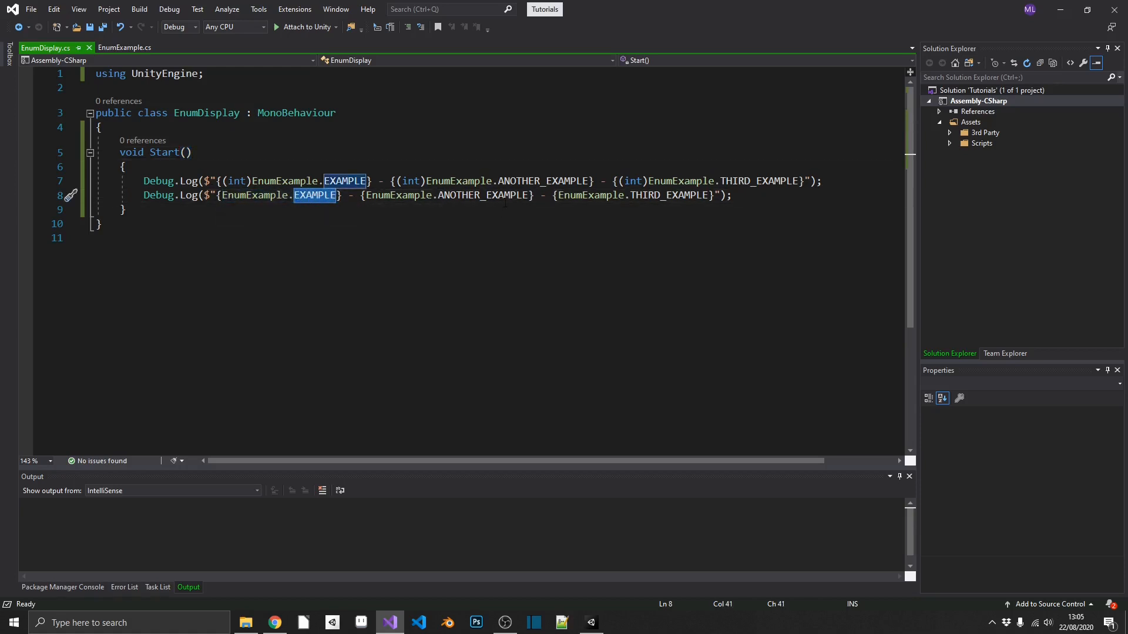
Highlight THIRD_EXAMPLE in the EnumDisplay logging code.
double_click(669, 195)
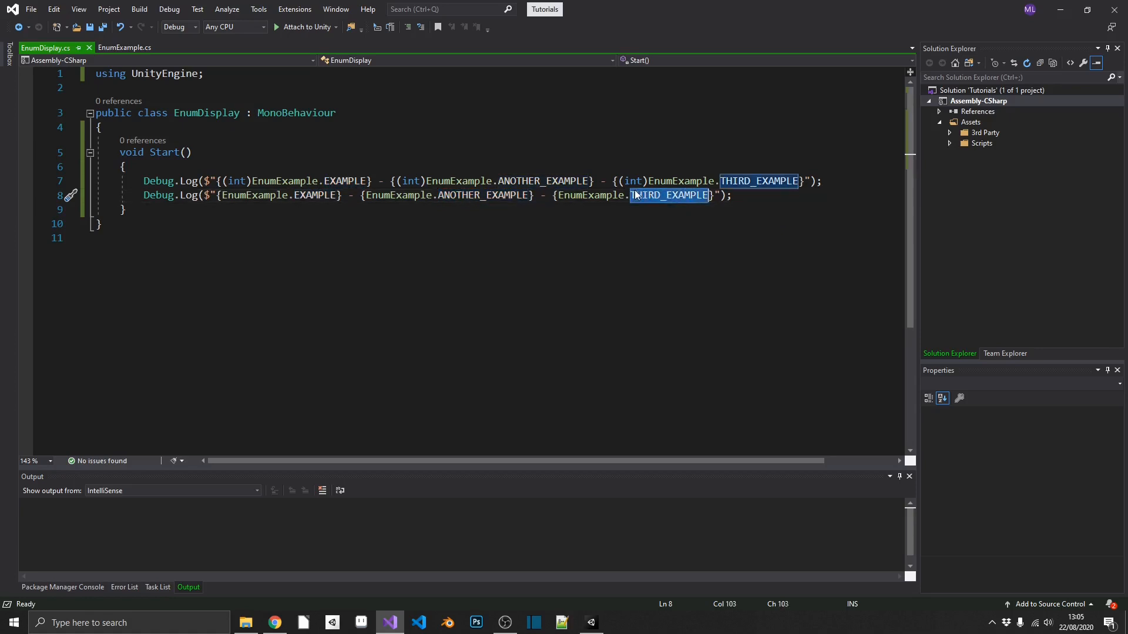
mouse_move(692, 198)
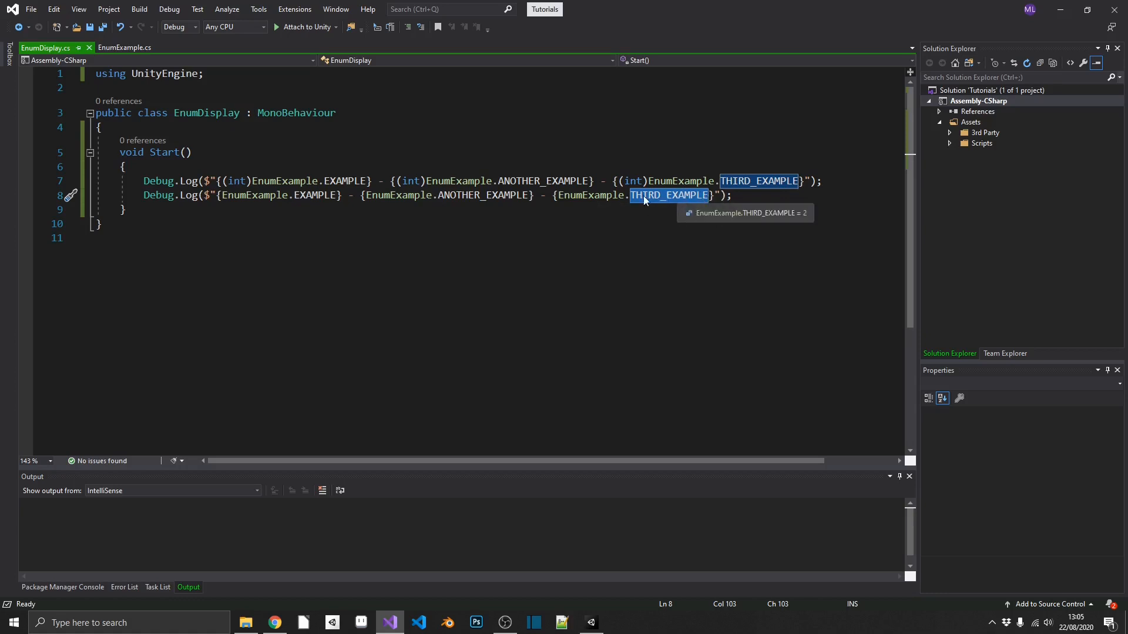
mouse_move(682, 193)
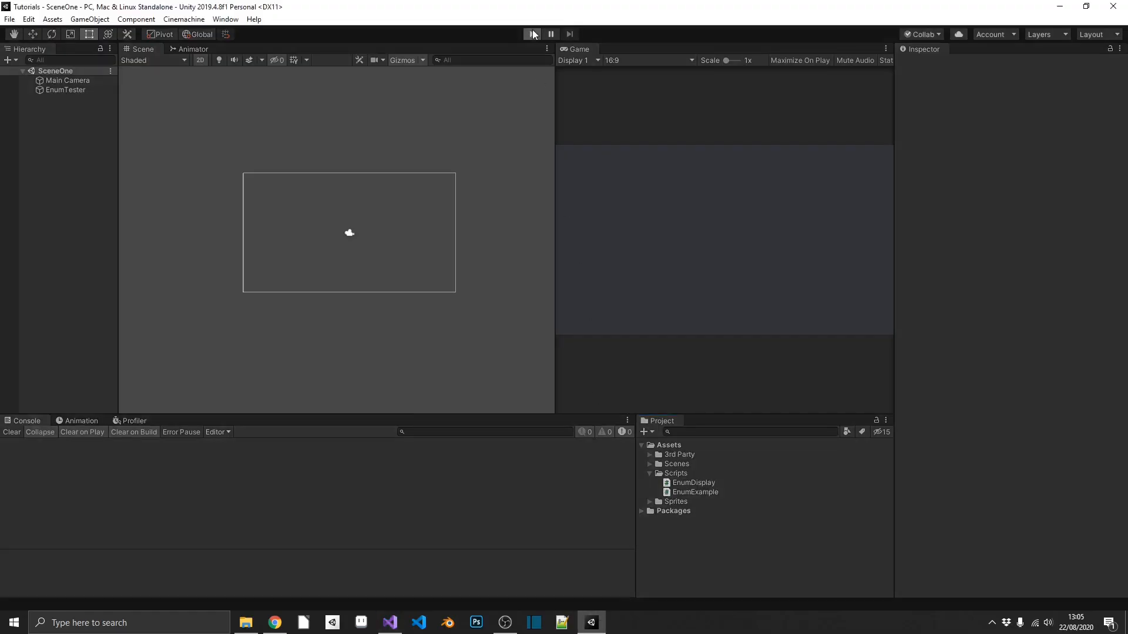
Enter play mode and check the console logs '0 - 1 - 2' and the member names.
click(531, 33)
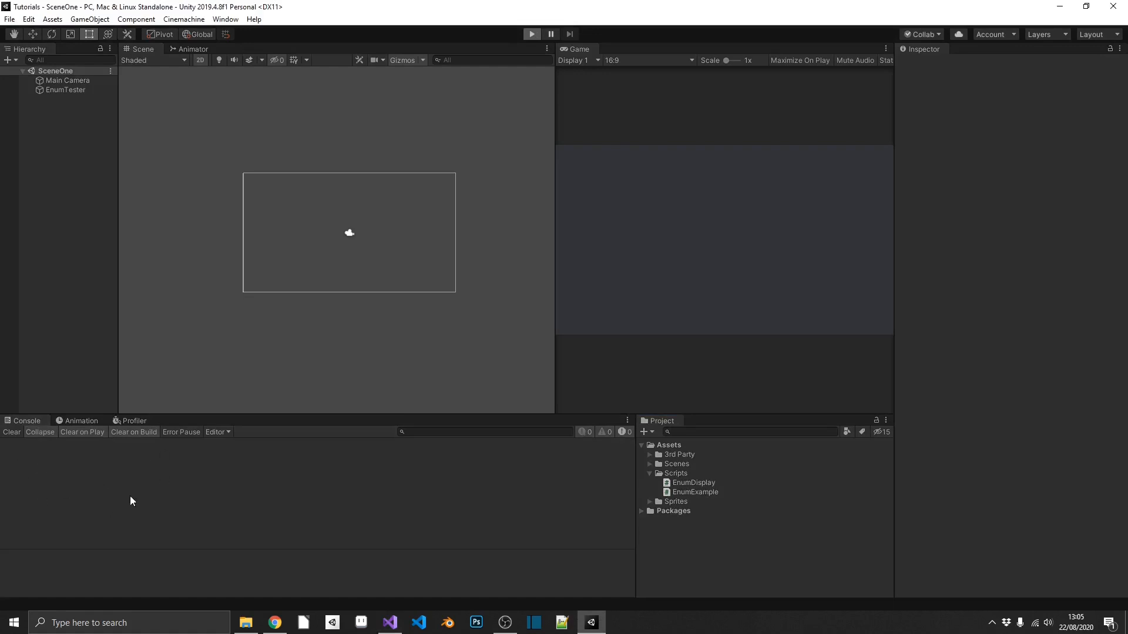
click(531, 33)
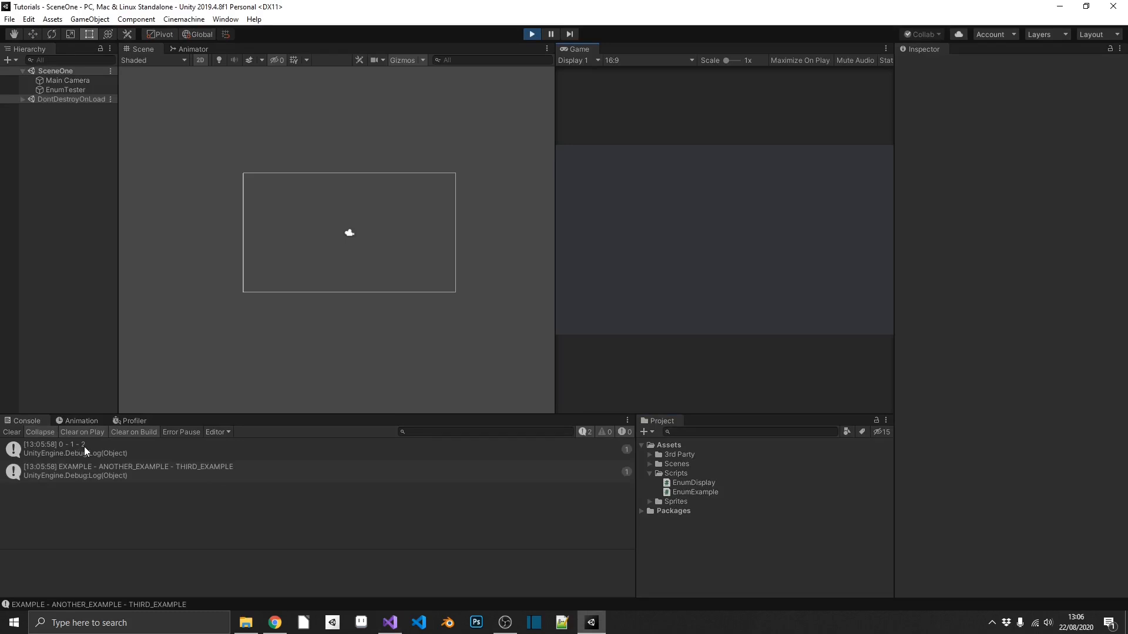
mouse_move(65, 481)
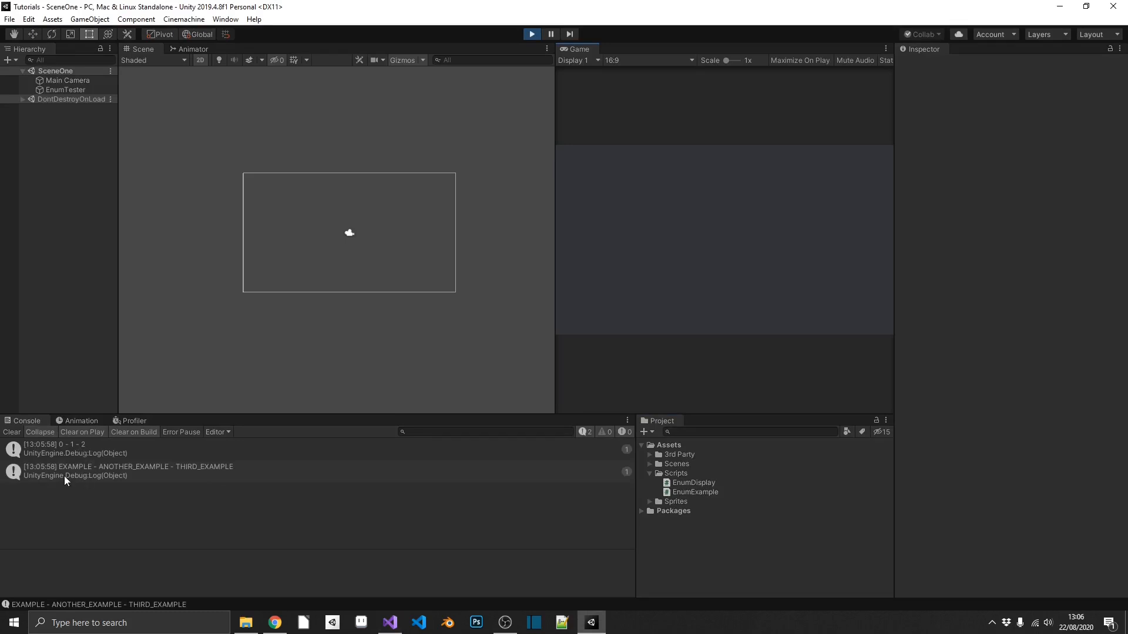
mouse_move(113, 480)
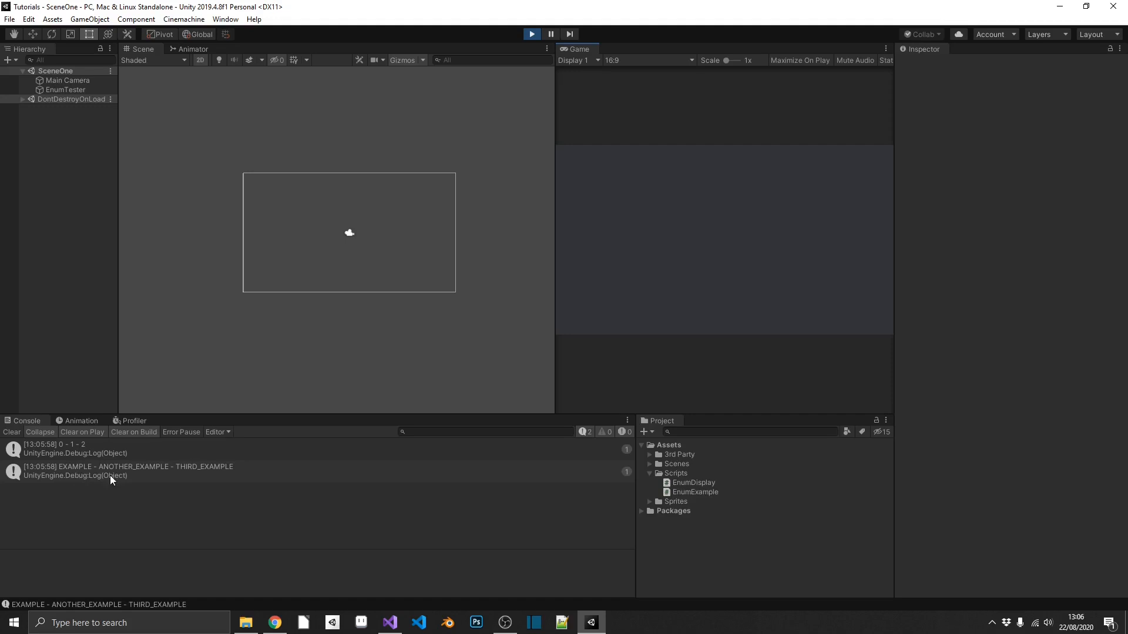
mouse_move(99, 477)
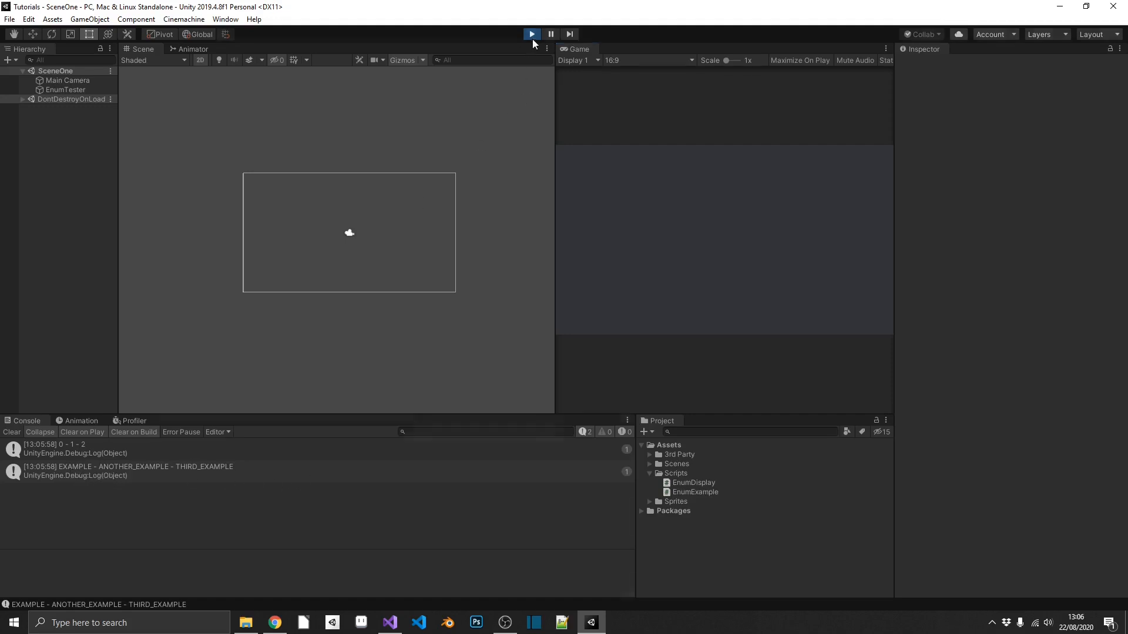
In EnumExample.cs, assign EXAMPLE = 200, ANOTHER_EXAMPLE = 400 and THIRD_EXAMPLE = 500.
click(390, 622)
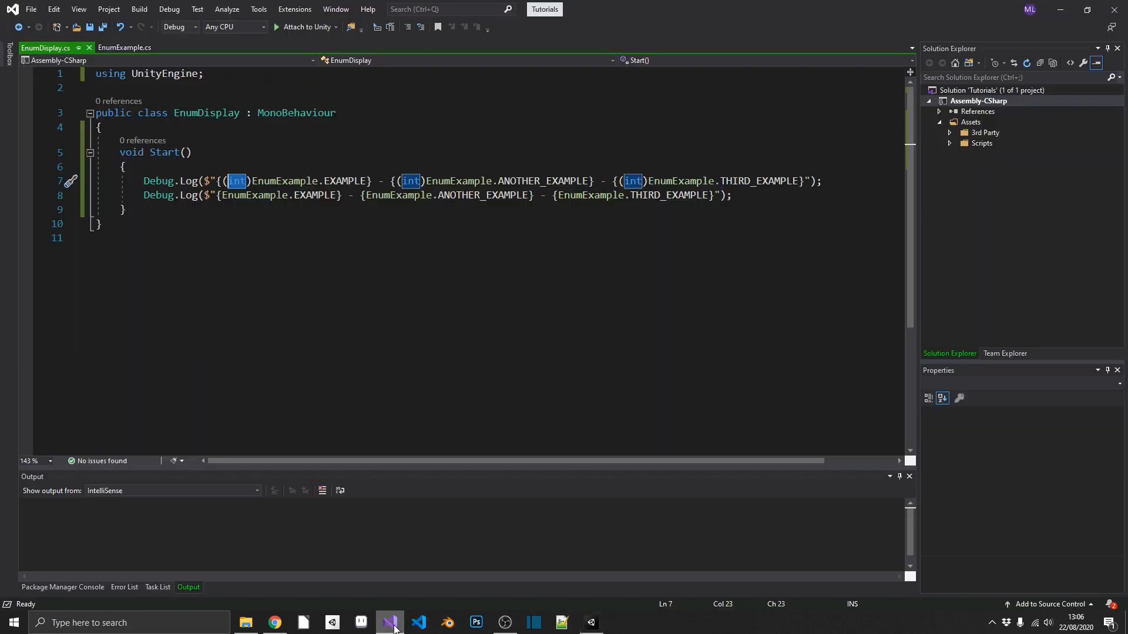
click(125, 48)
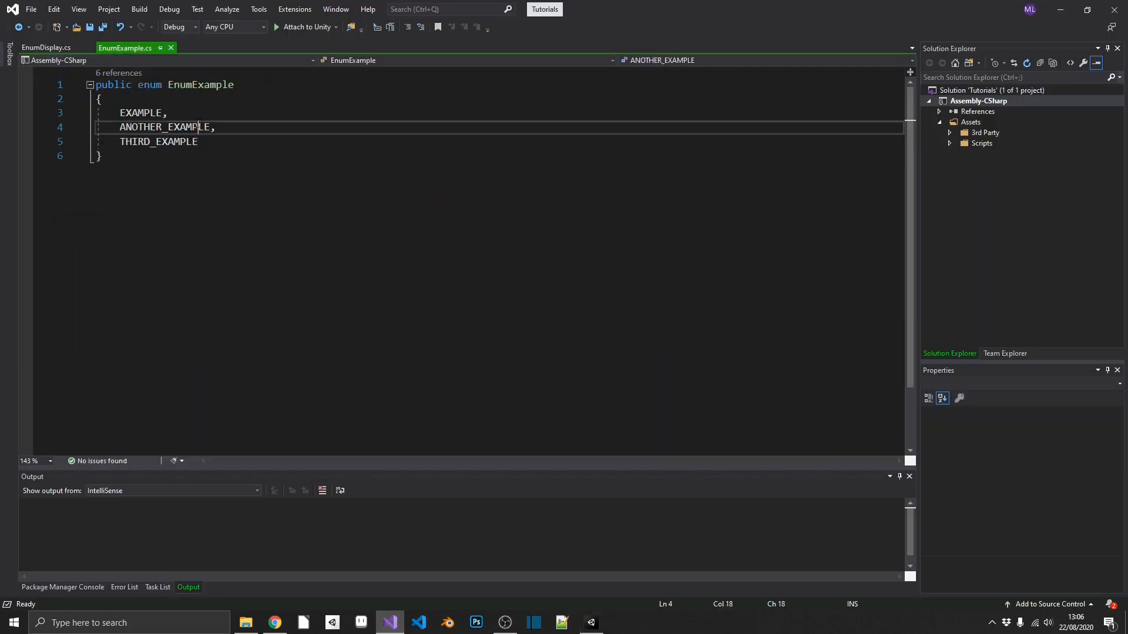
double_click(164, 127)
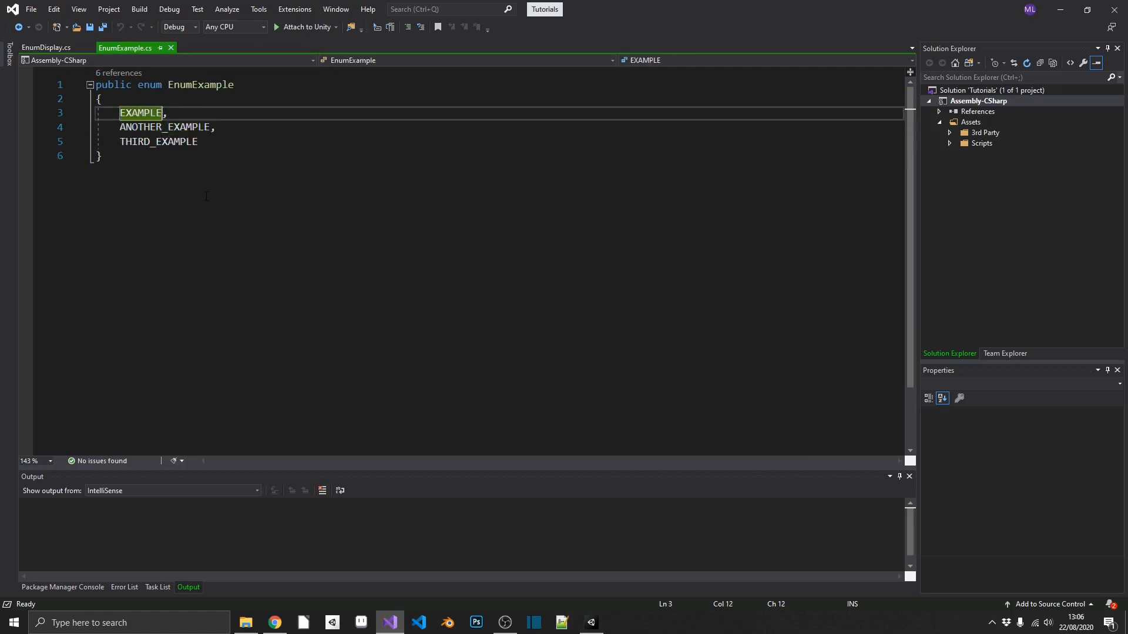
text(= 200)
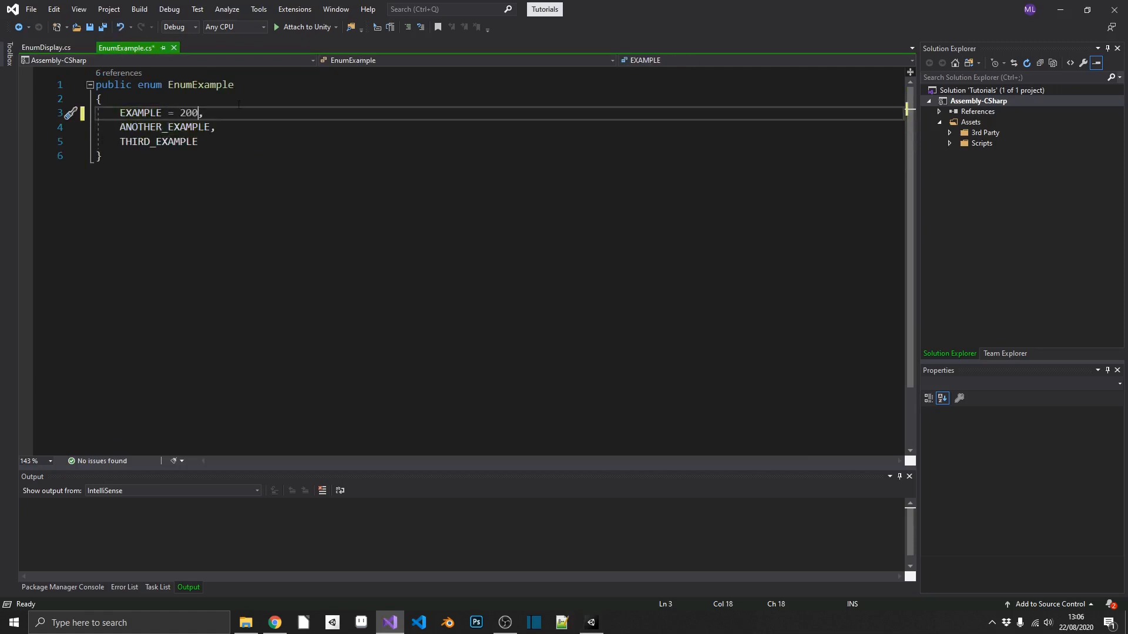
text(= 4)
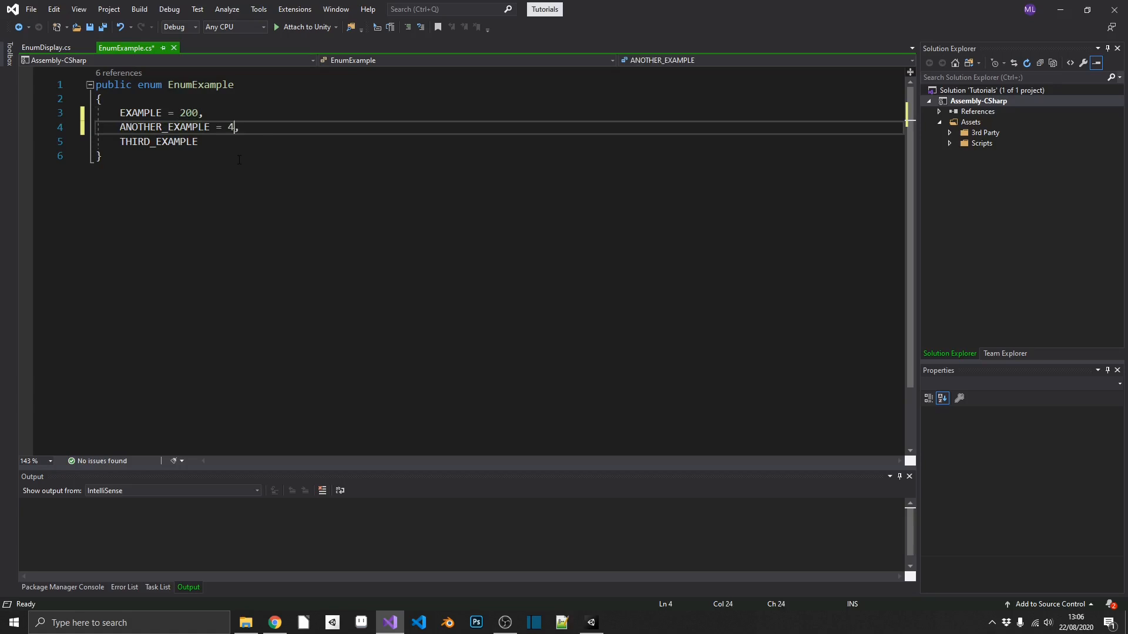
text(00,)
click(499, 142)
text( = 500)
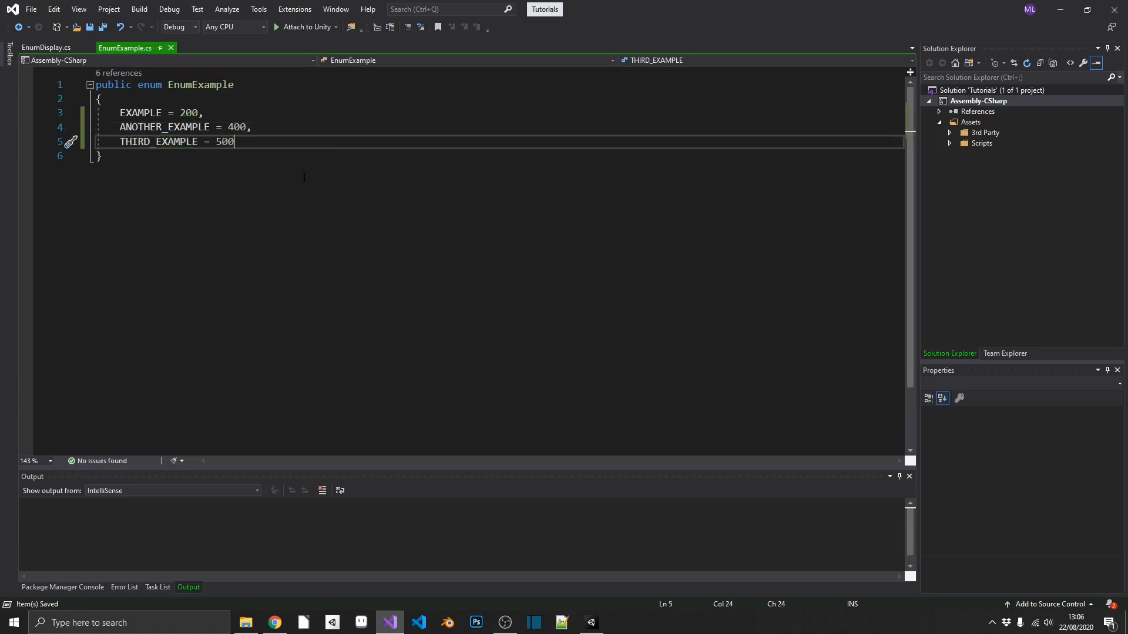
mouse_move(561, 616)
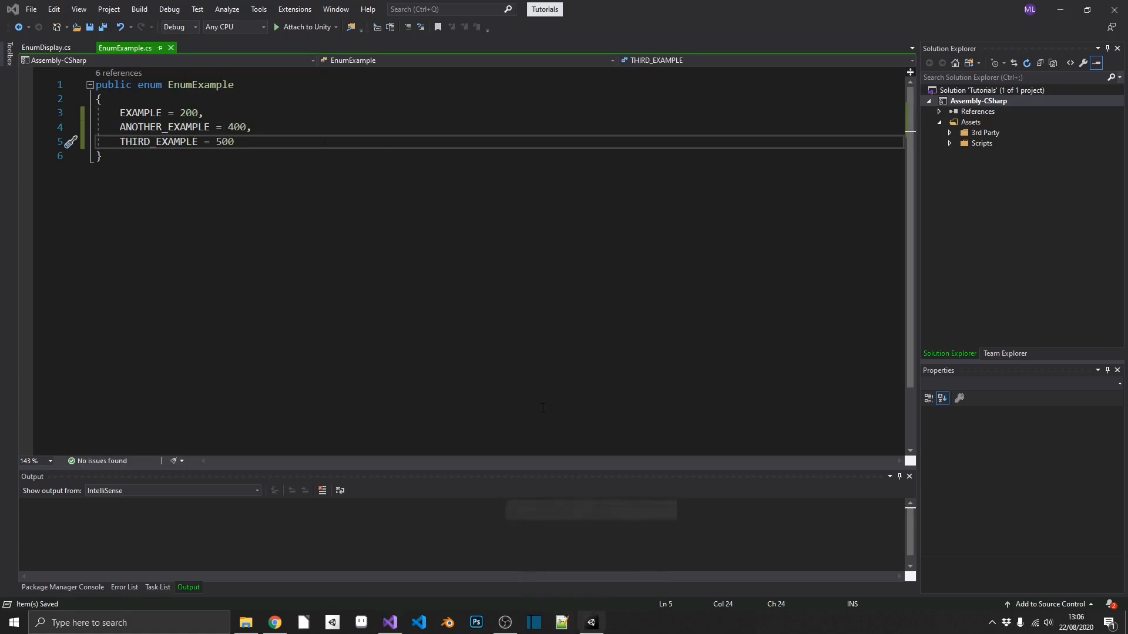
Replay the scene to see '200 - 400 - 500' in the console, then stop play mode.
click(529, 34)
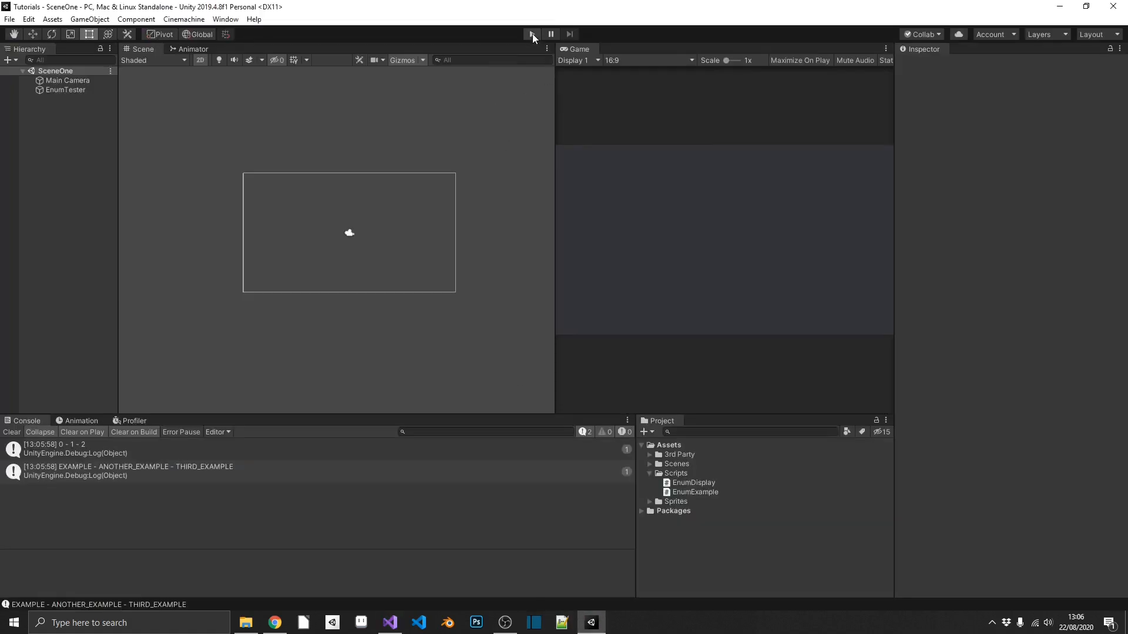
click(532, 33)
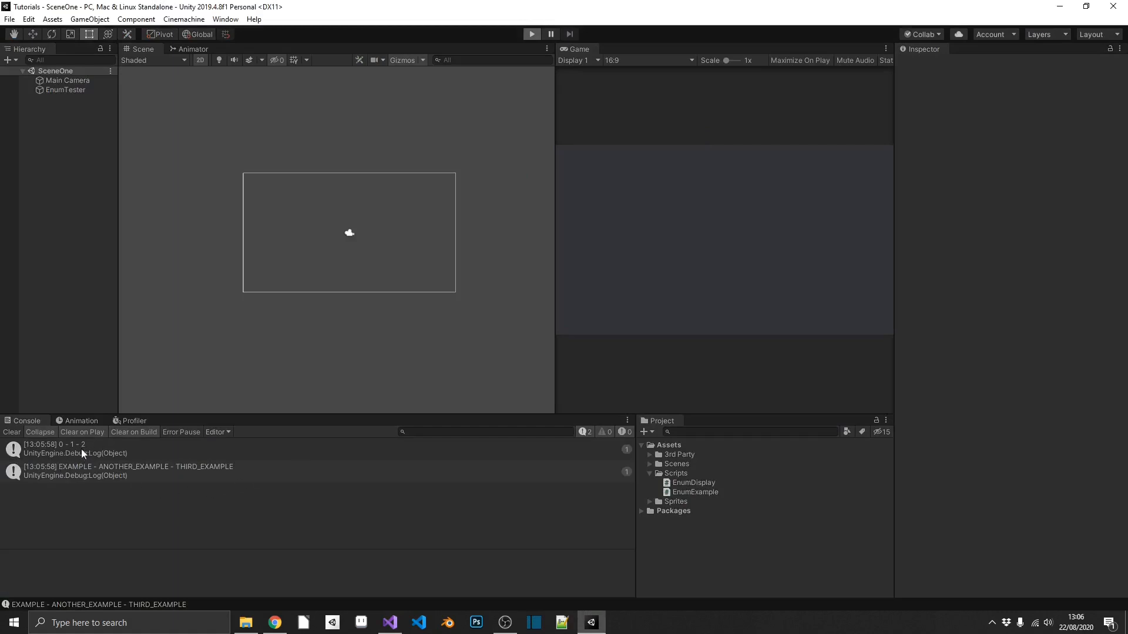
click(533, 33)
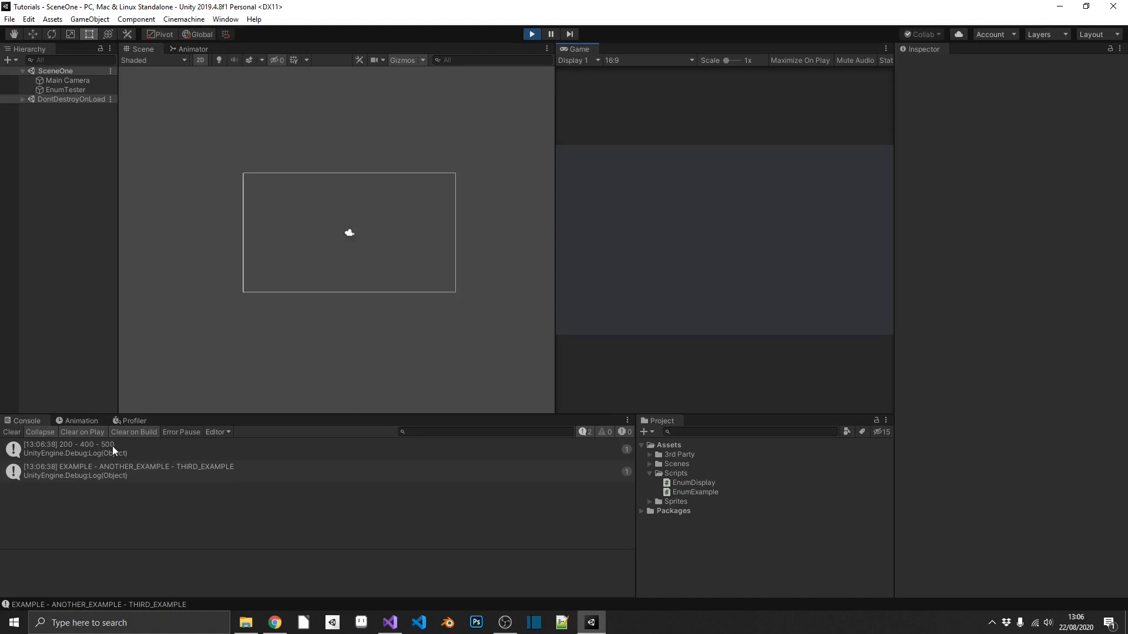
mouse_move(530, 91)
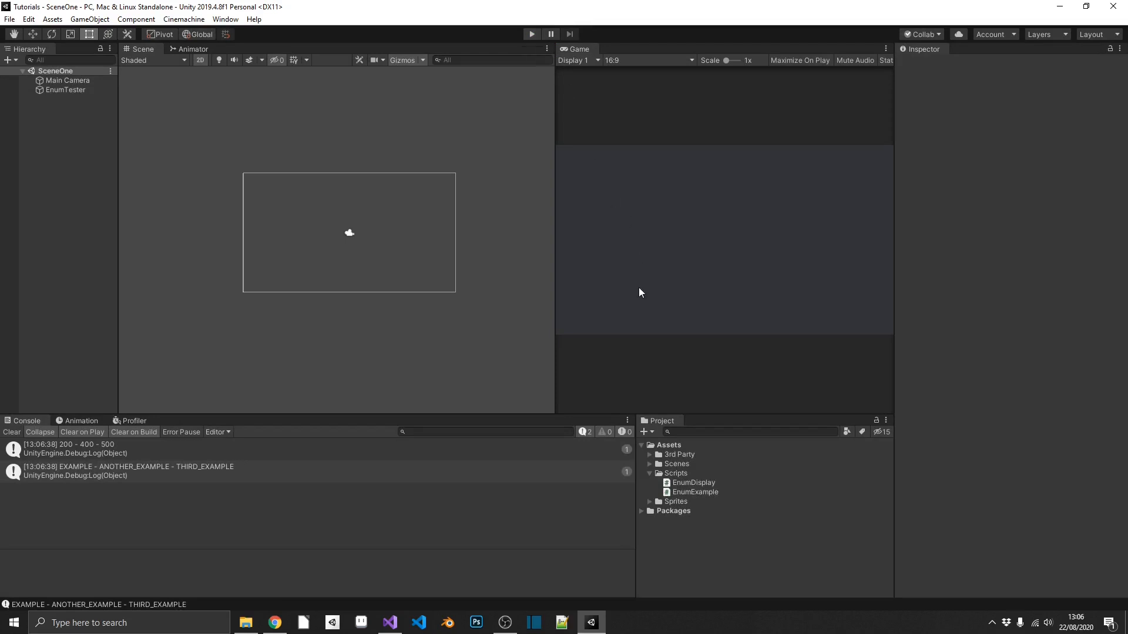
mouse_move(648, 309)
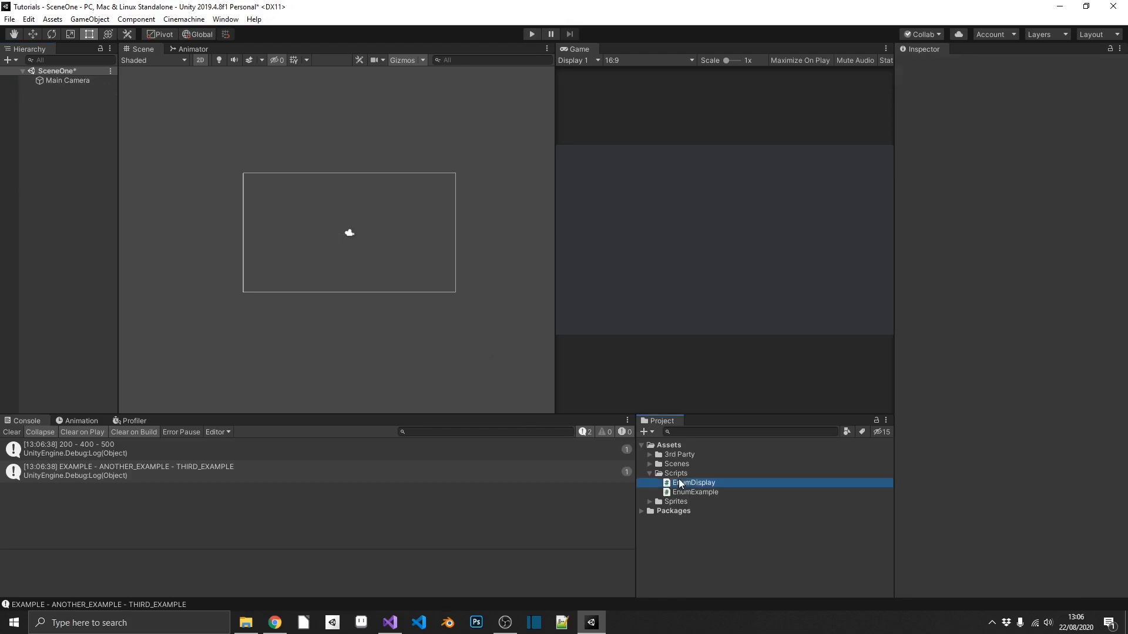
Create a C# script in the Project window's Scripts folder and name it Scene.
click(693, 482)
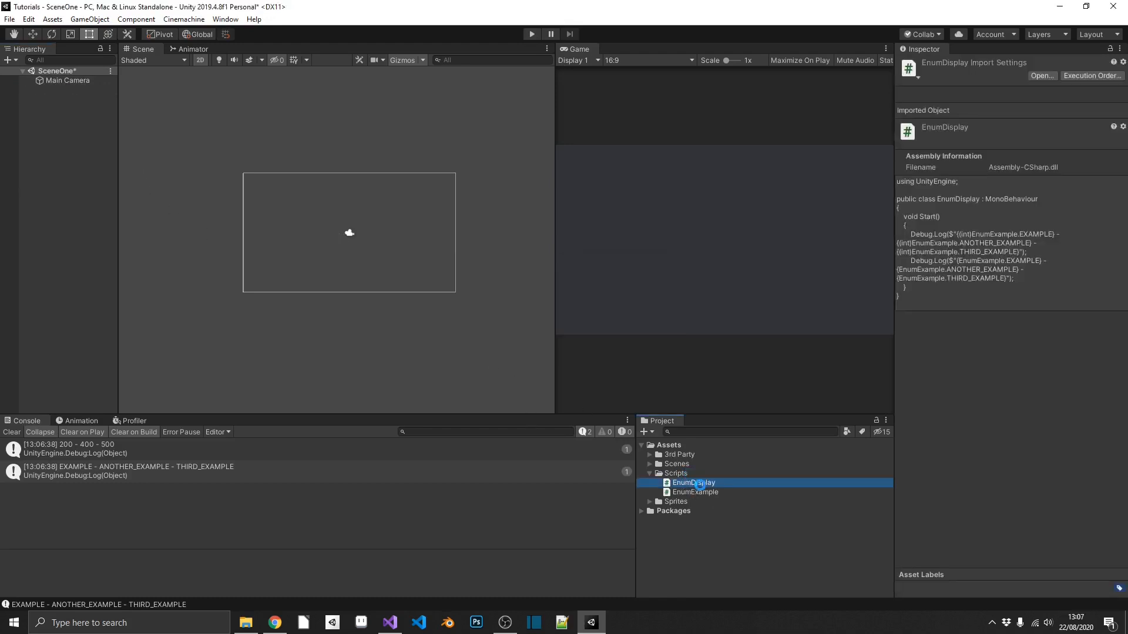
click(696, 483)
text(Scen)
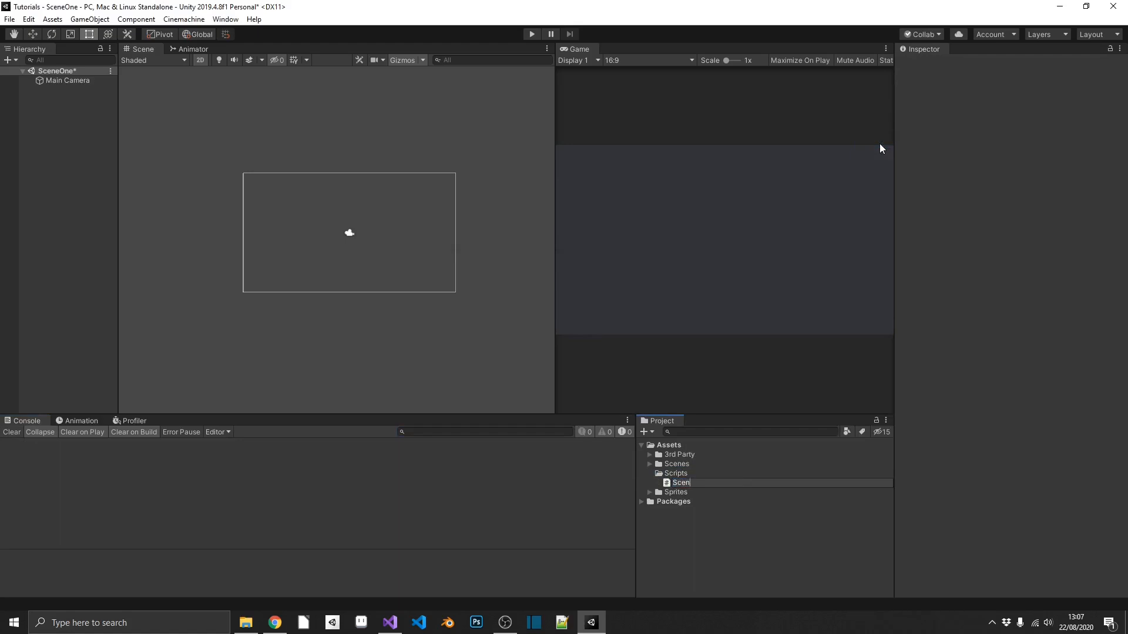
click(683, 483)
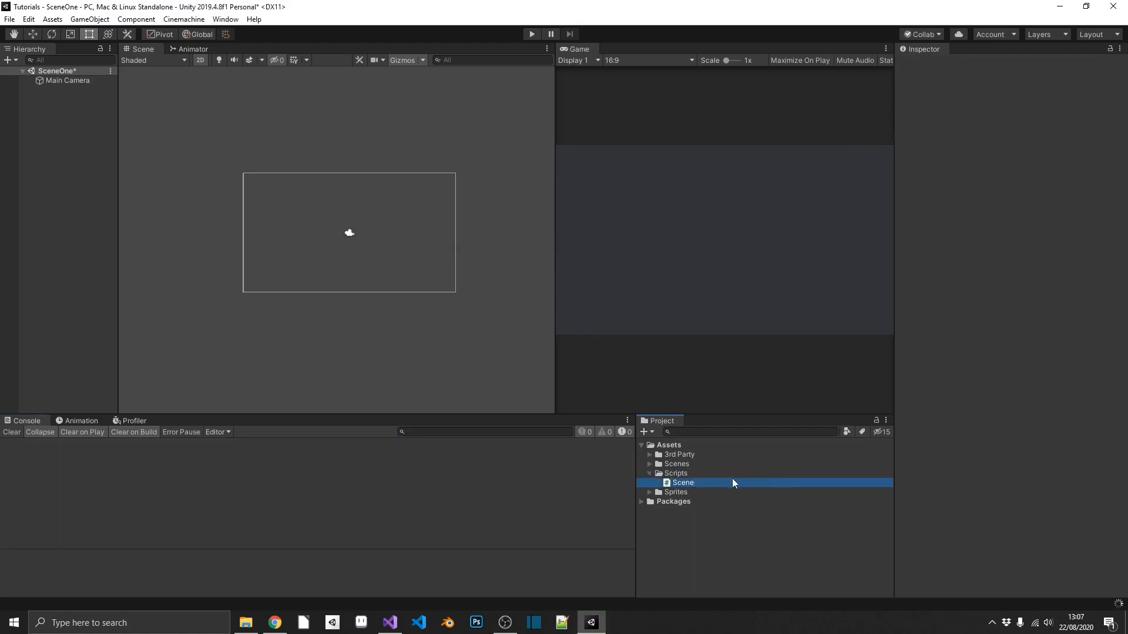
mouse_move(697, 487)
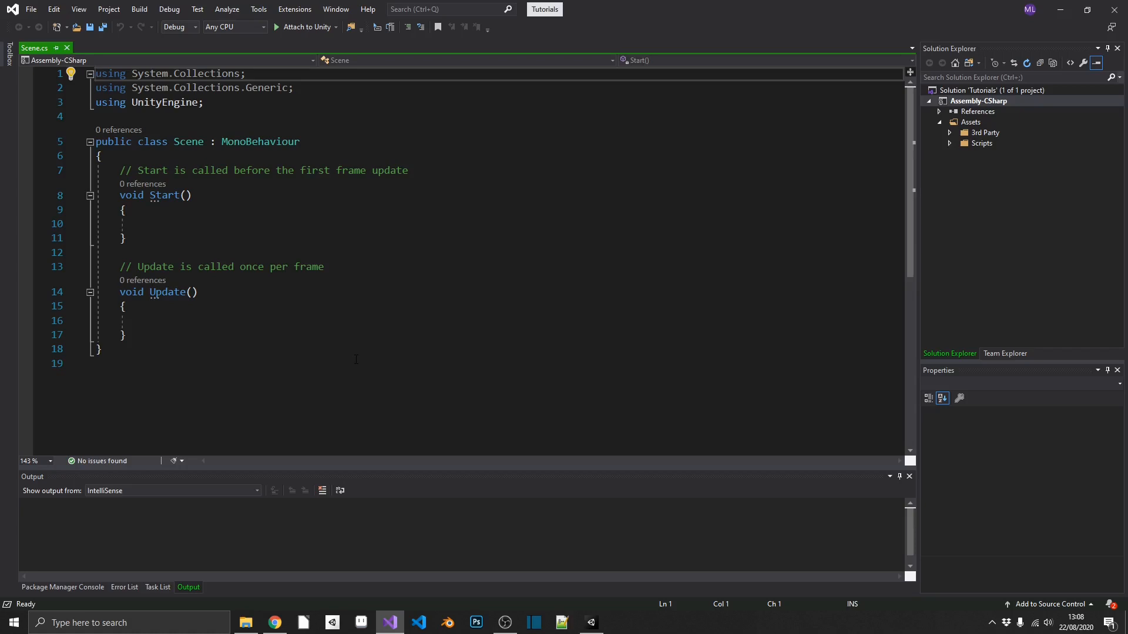
Replace all of the Scene script's code with 'public enum Scene { SCENE_ONE, SCENE_TWO }'.
key(ctrl+a)
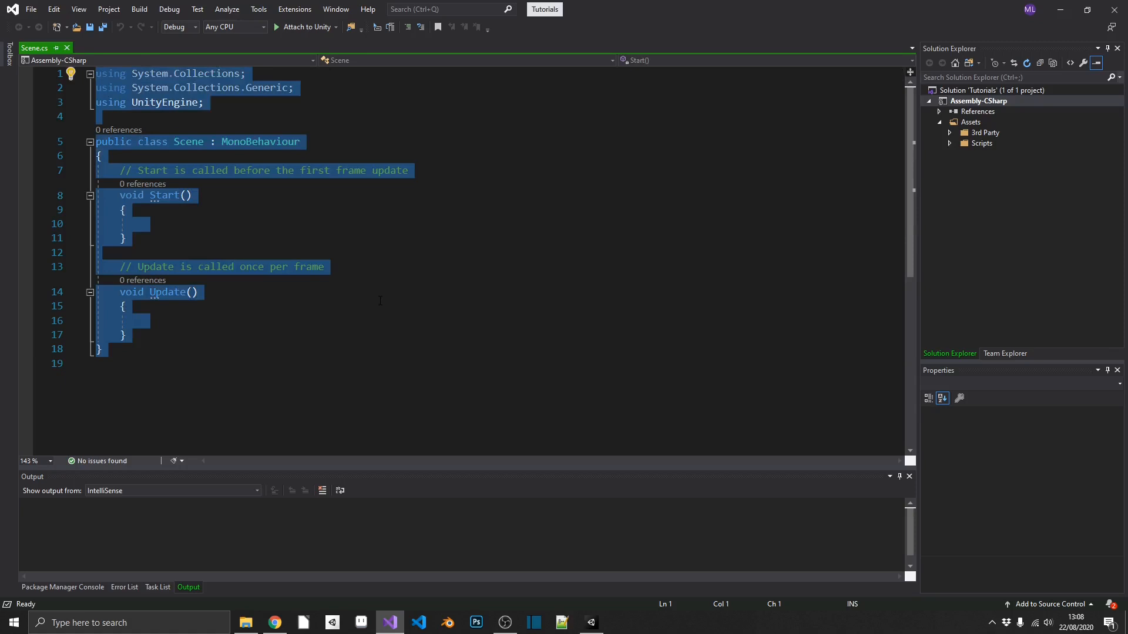
text(public en)
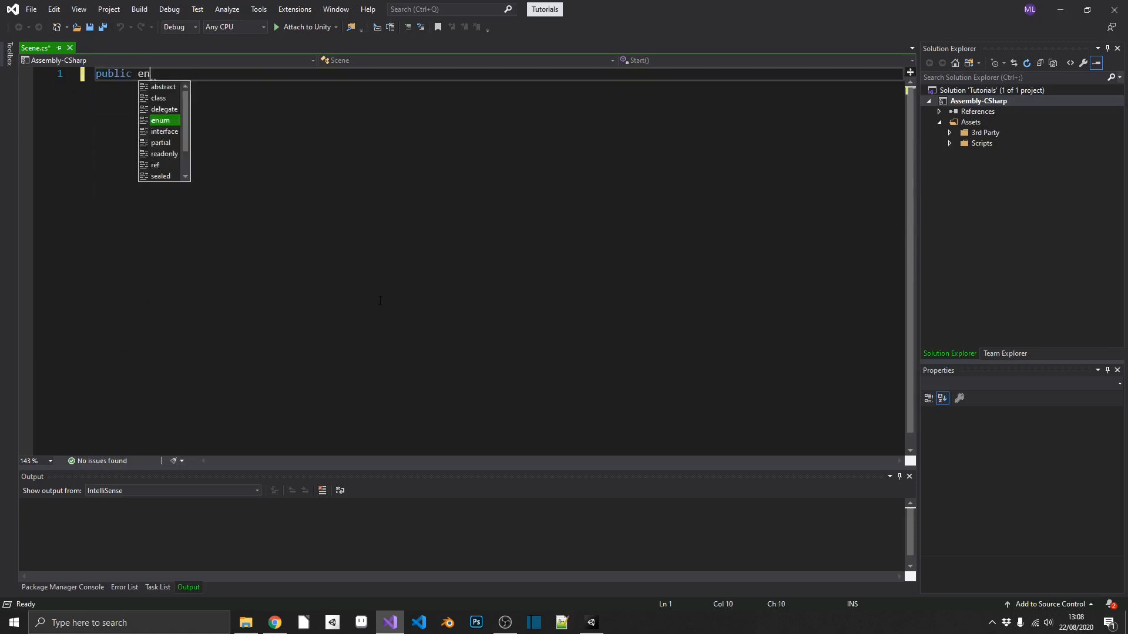
key(Tab)
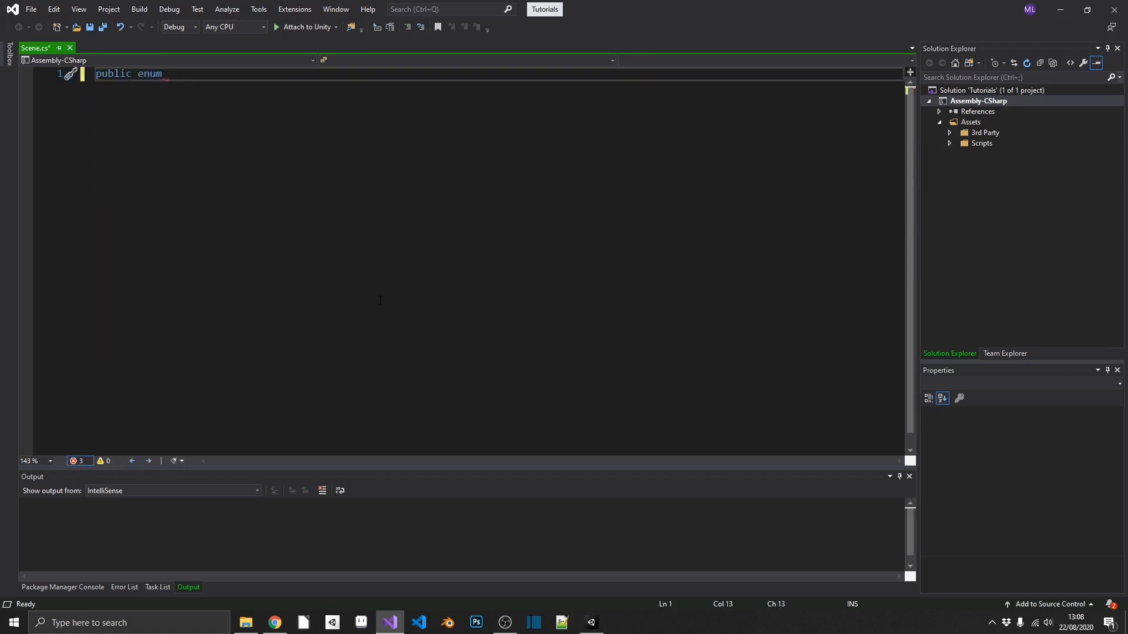
text(Scene)
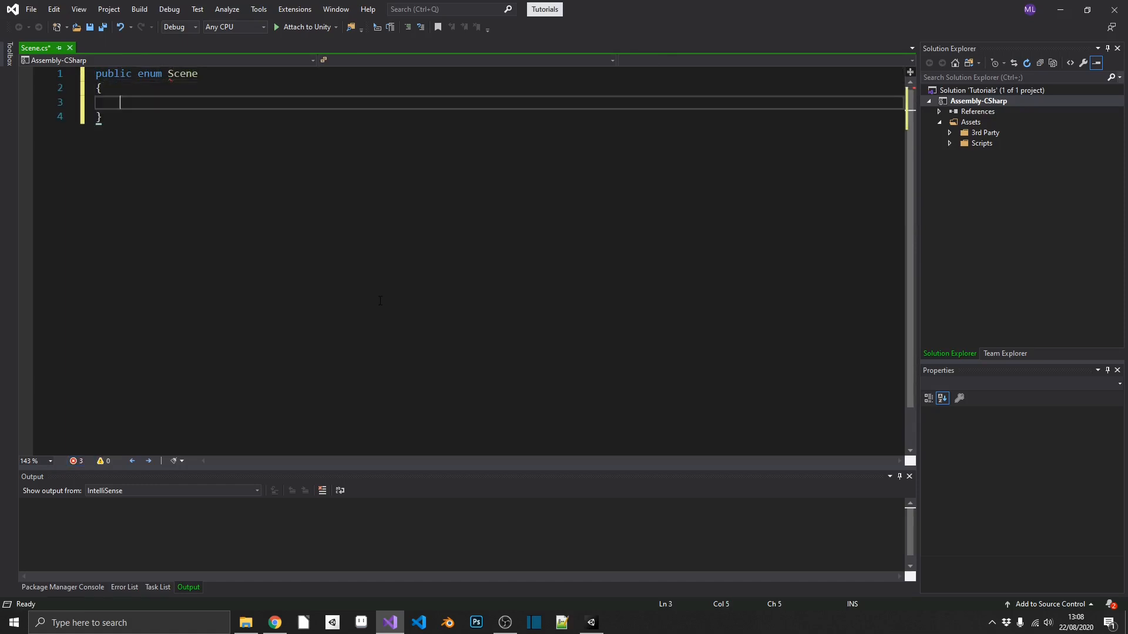
text(SCENE)
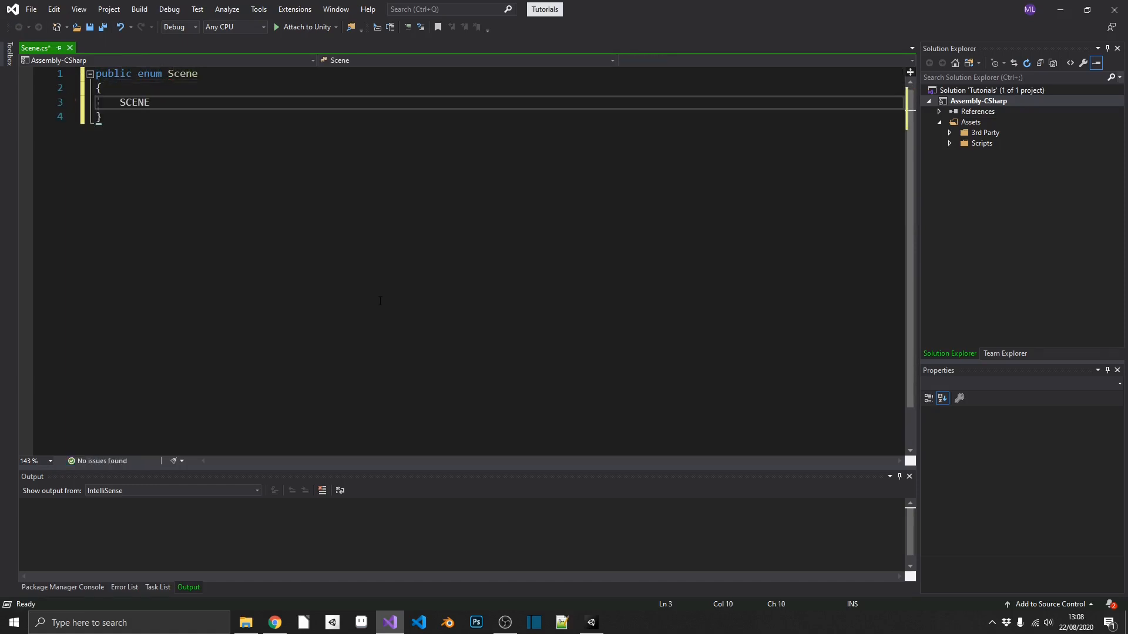
text(_ONE,)
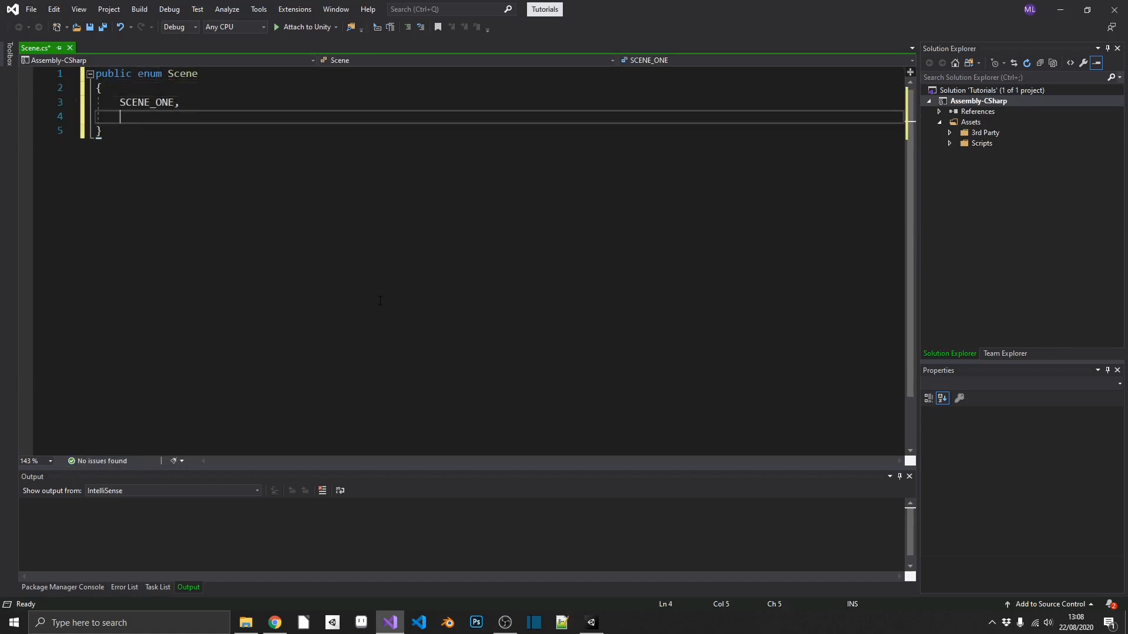
text(SCENE_TWO)
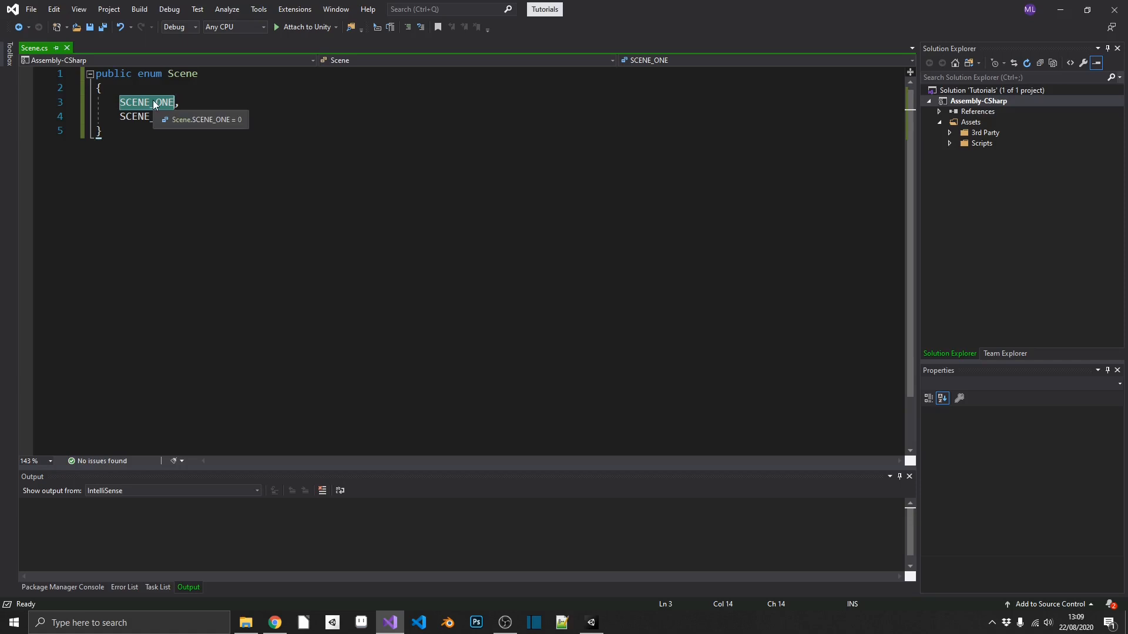
text(TWO)
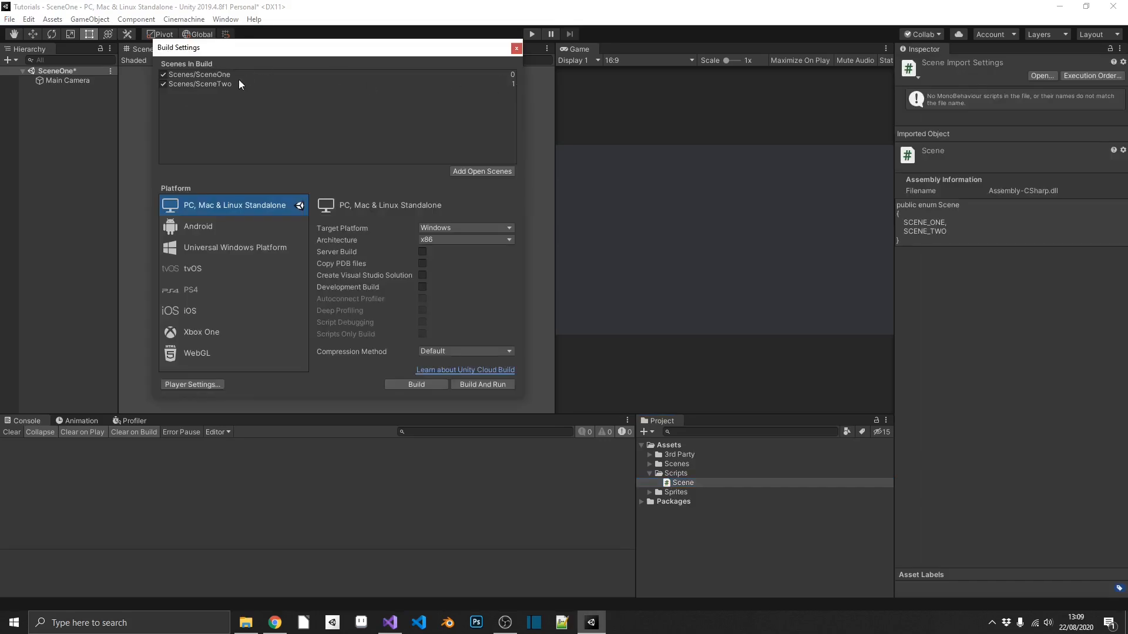
Close Build Settings and create a new C# script named SceneManager in Scripts.
click(514, 48)
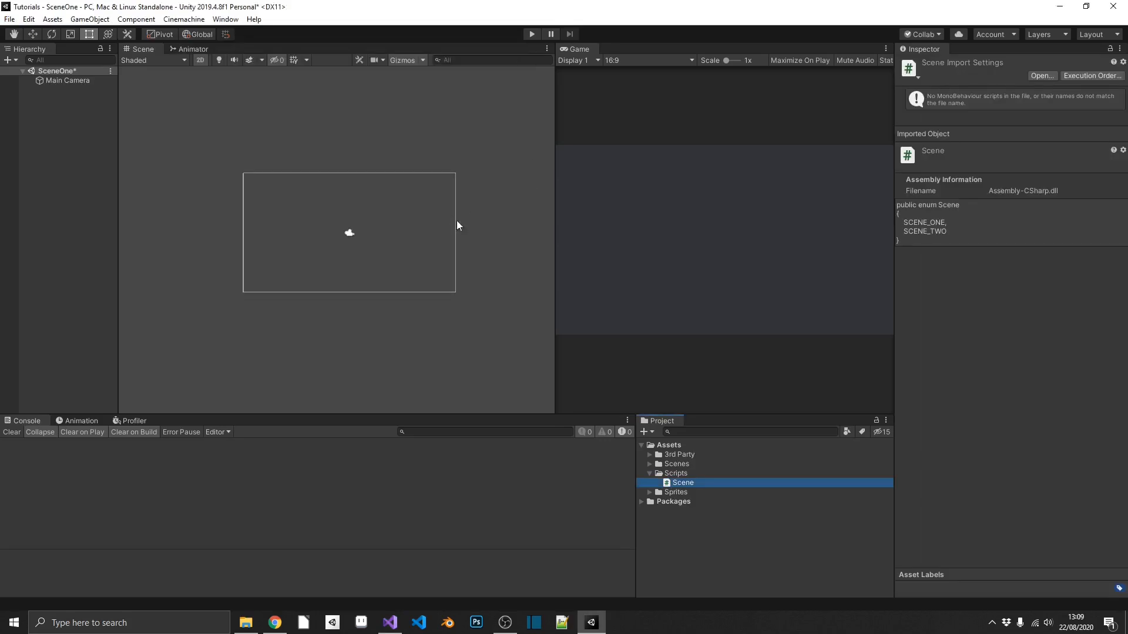
right_click(671, 473)
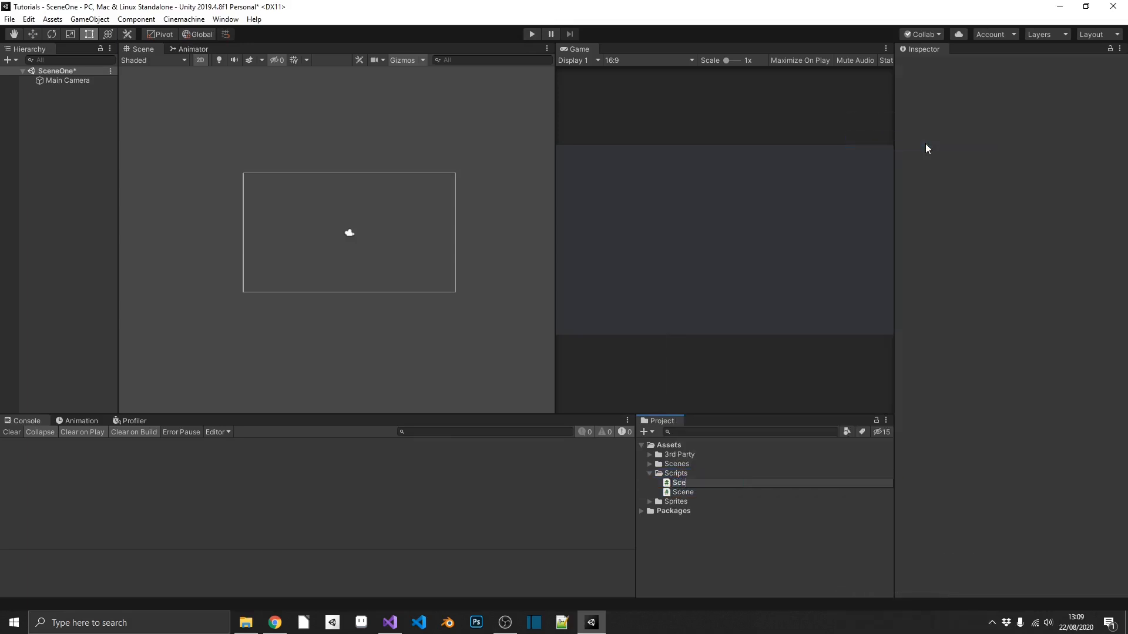
text(SceneManager)
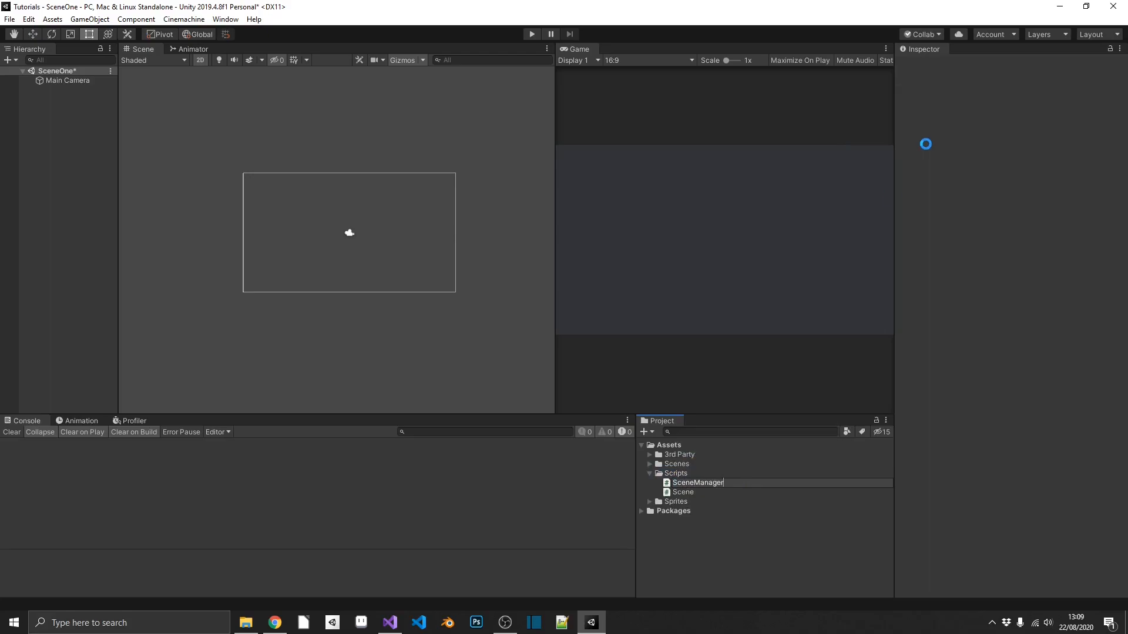
In SceneManager's Update, write an if check for Input.GetKeyDown(KeyCode.Space).
click(389, 622)
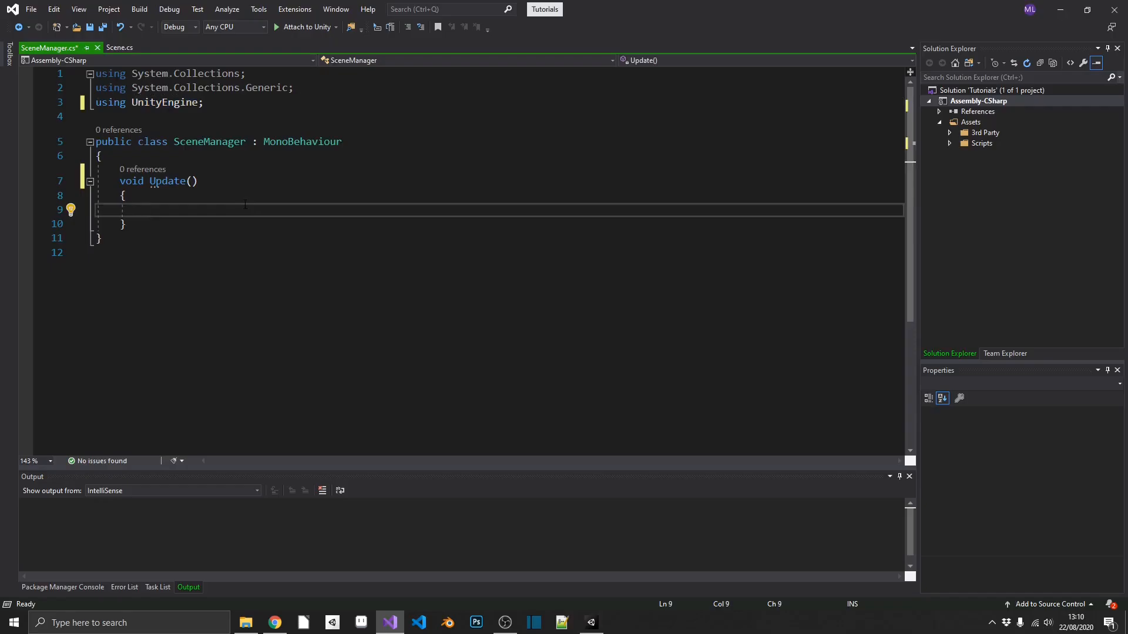
text(if()
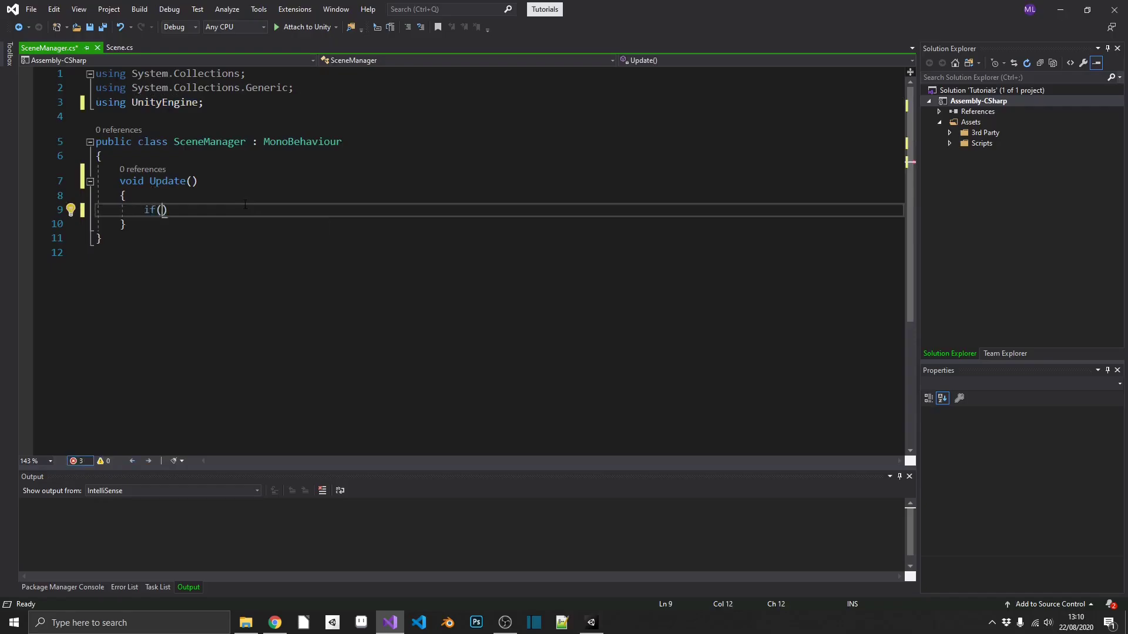
text(Input.GetKeyDown()
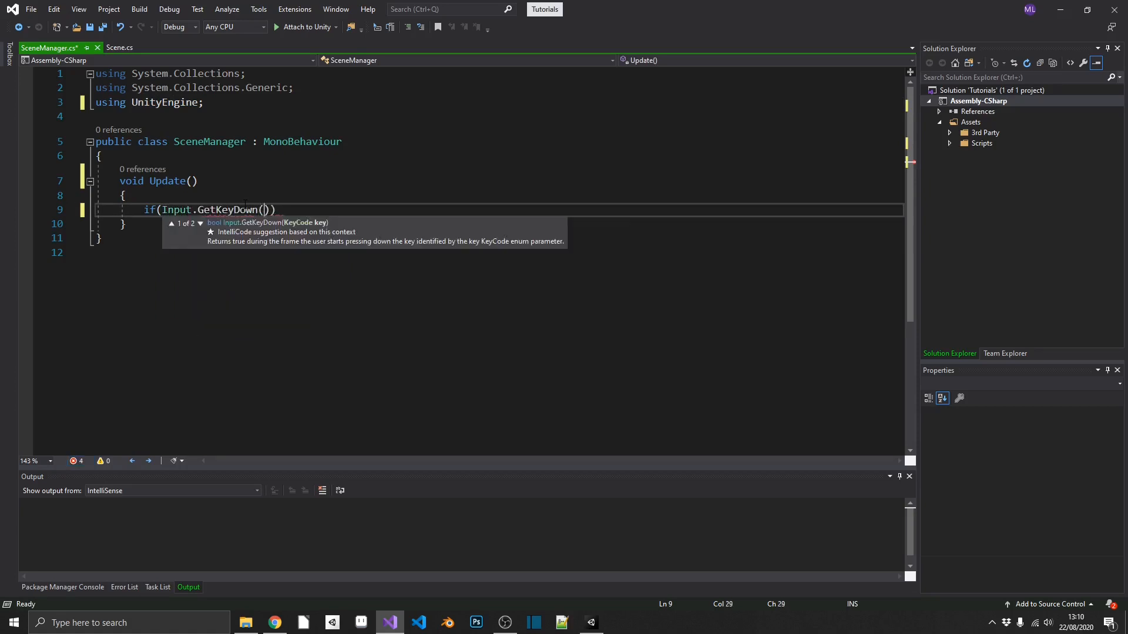
text(KeyCode.Space)
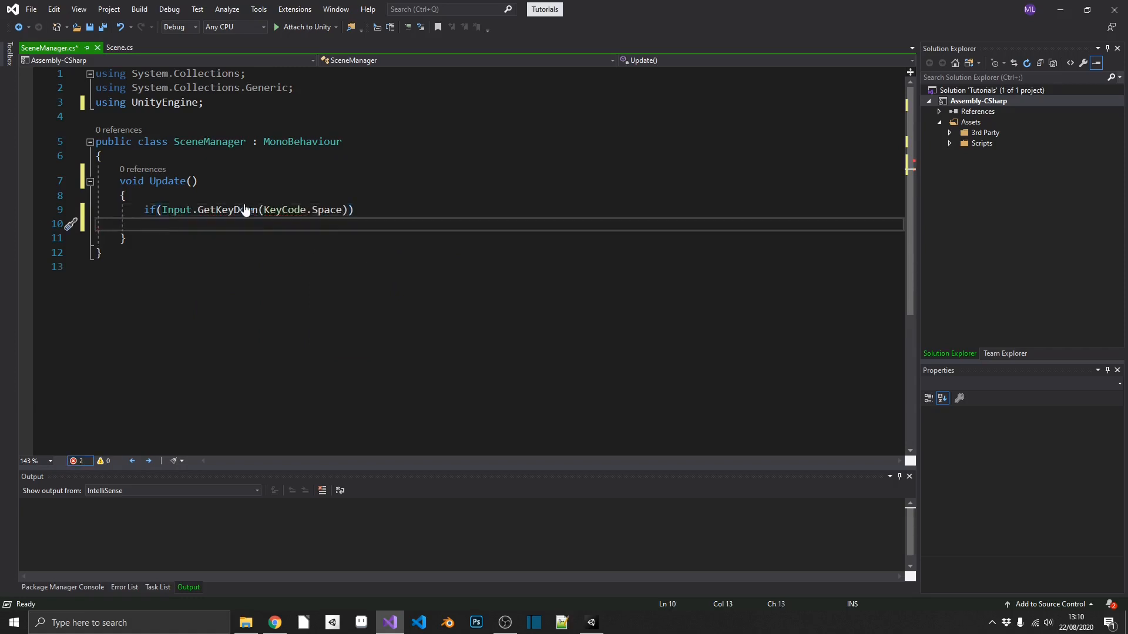
Call UnityEngine.SceneManagement.SceneManager.LoadScene, replacing the index 1 with a "Scene" string.
text(UnityEngine.SceneManagement.SceneManager)
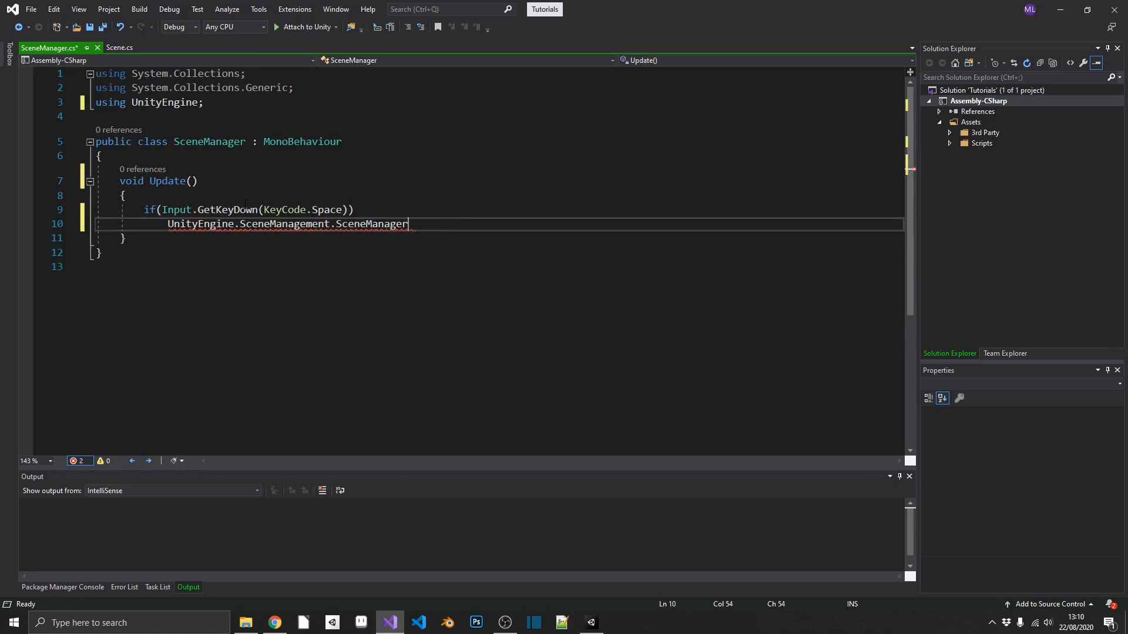
text(.LoadScene)
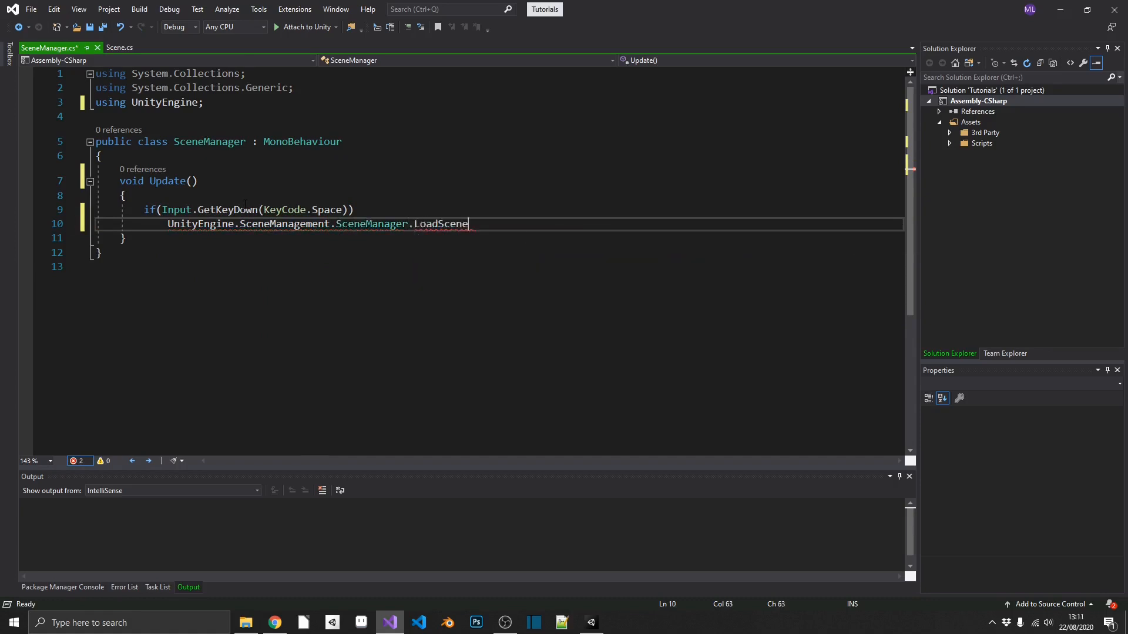
text(()
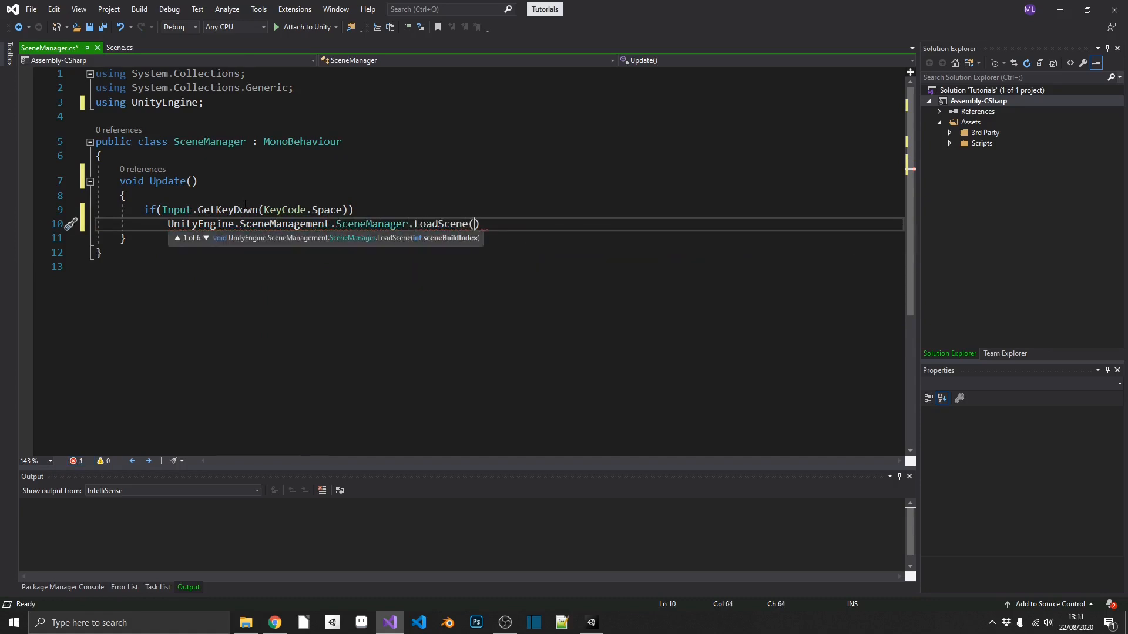
text(1)
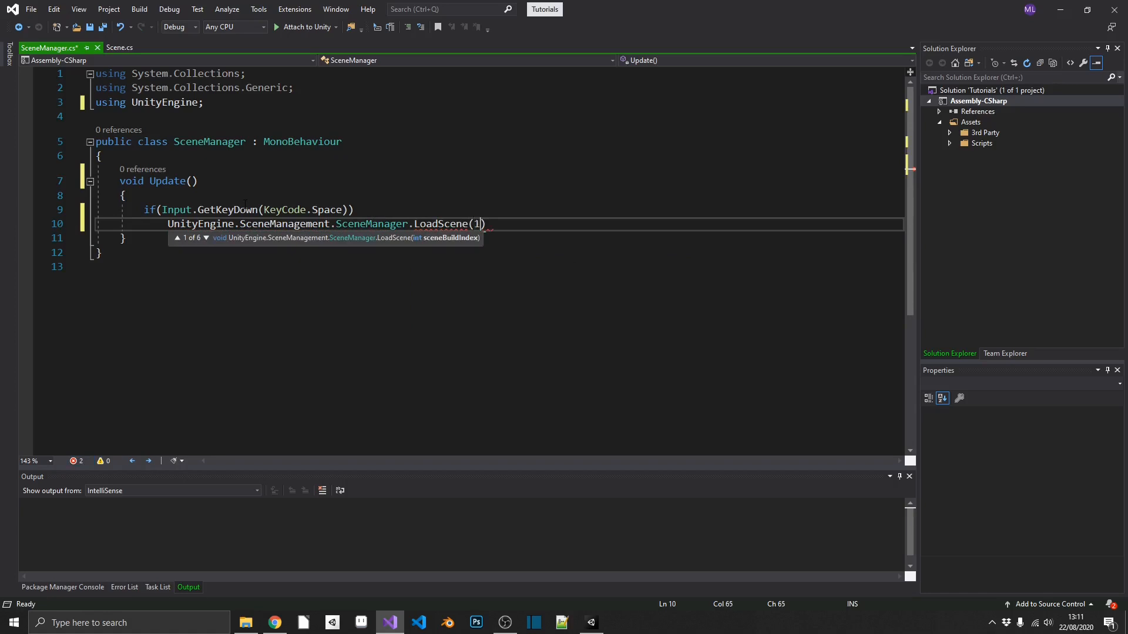
text(;)
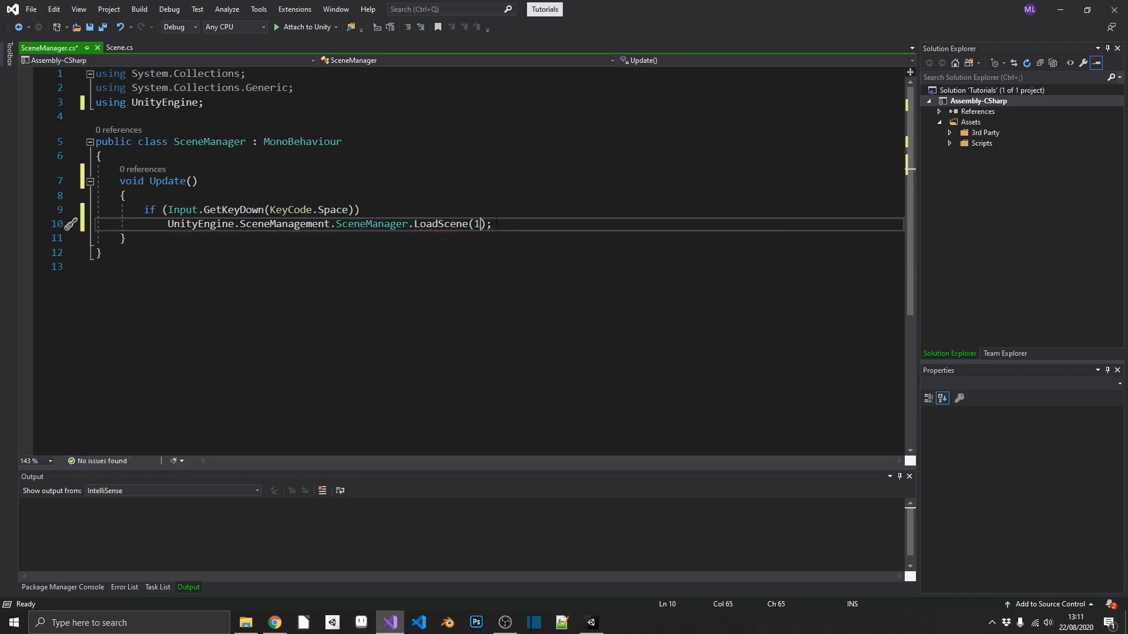
key(Backspace)
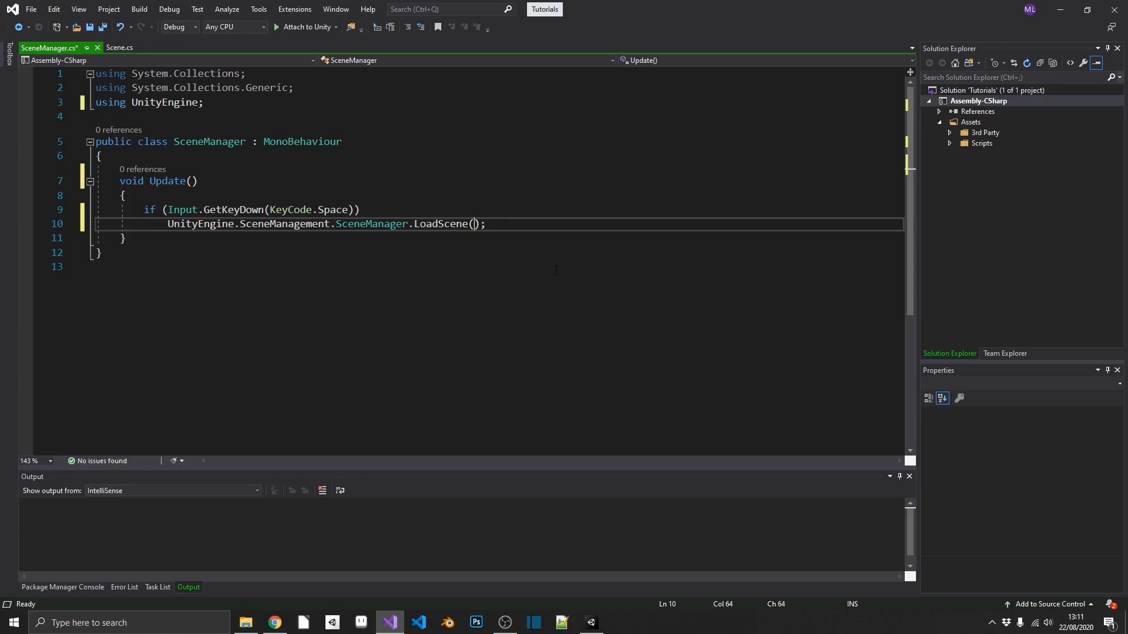
text("Scene")
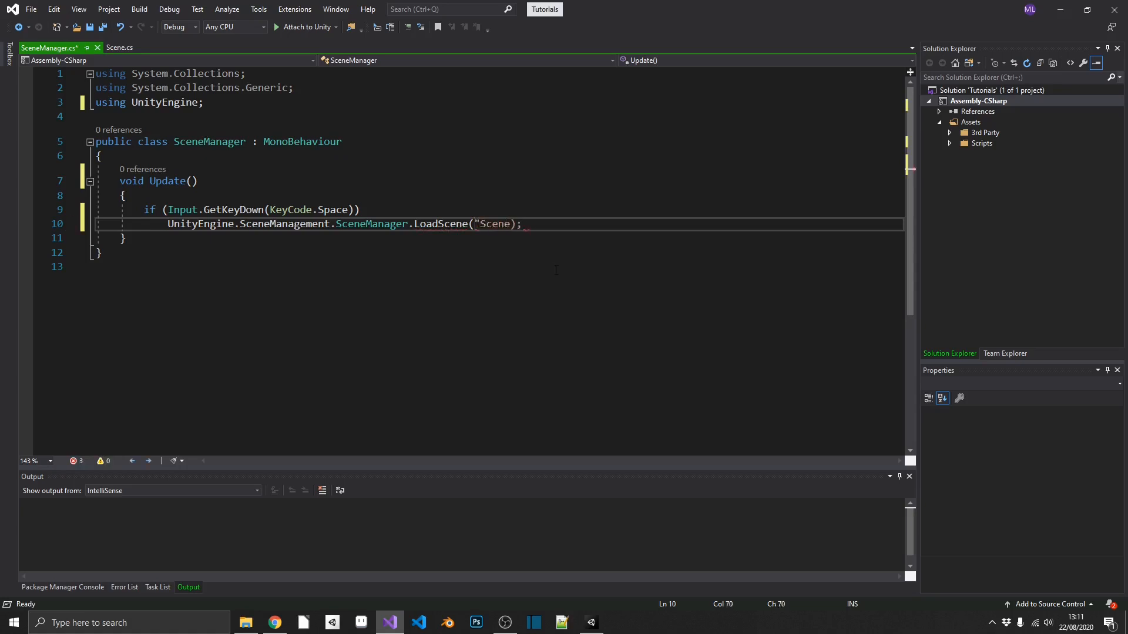
Pass SceneTwo to LoadScene, then rework the argument toward Scene.SCENE_TWO.
text(SceneTwo")
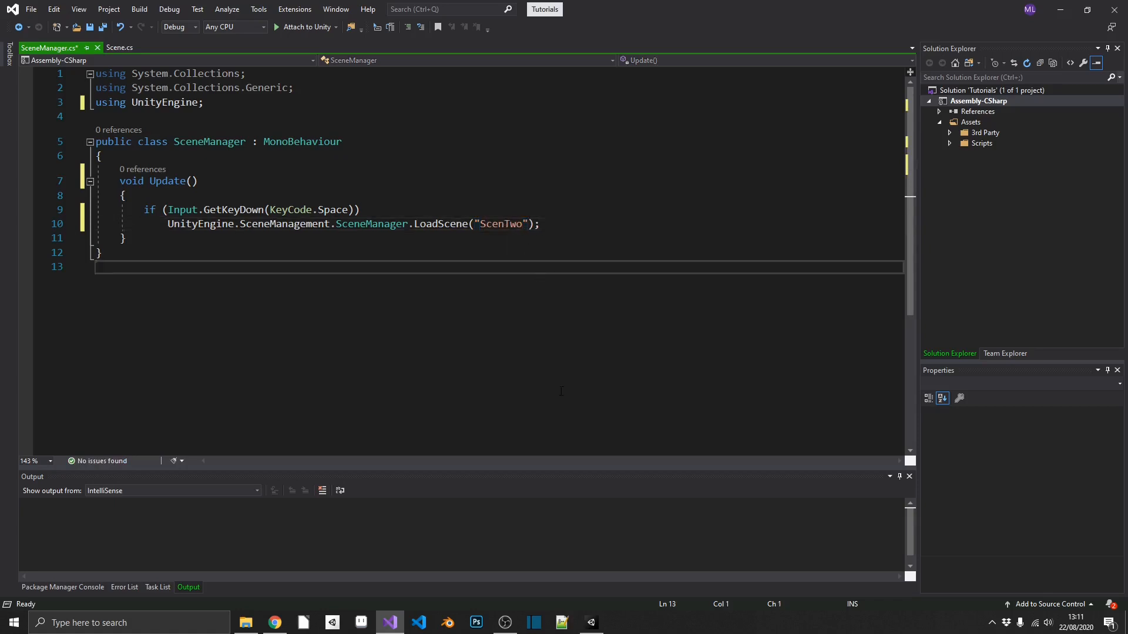
click(504, 224)
text(e)
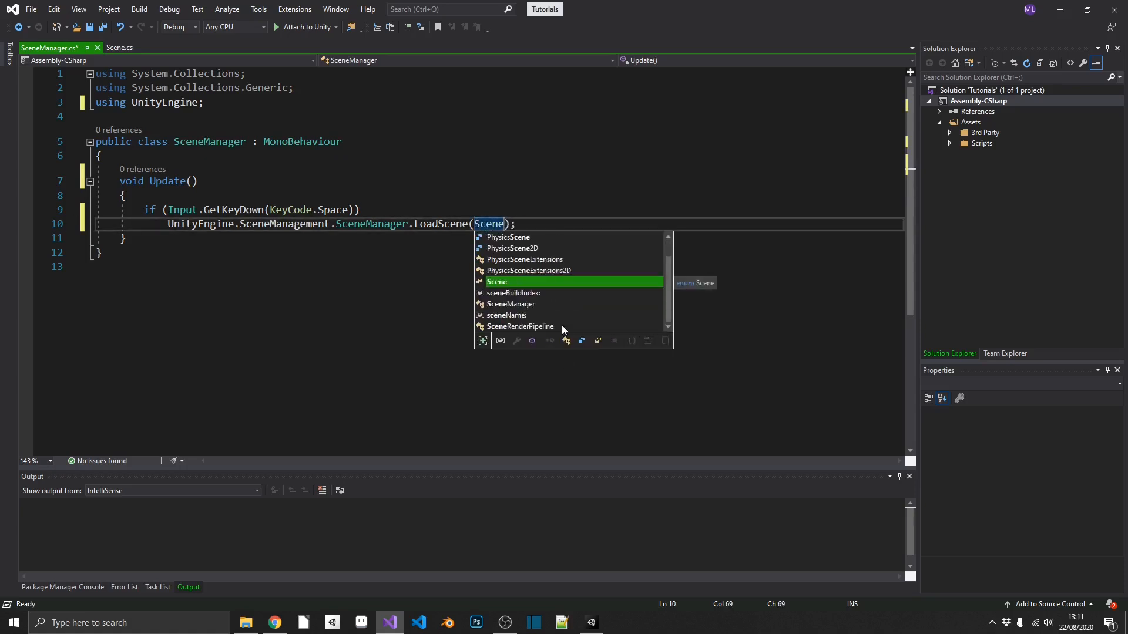
text(.SCENE_TWO)
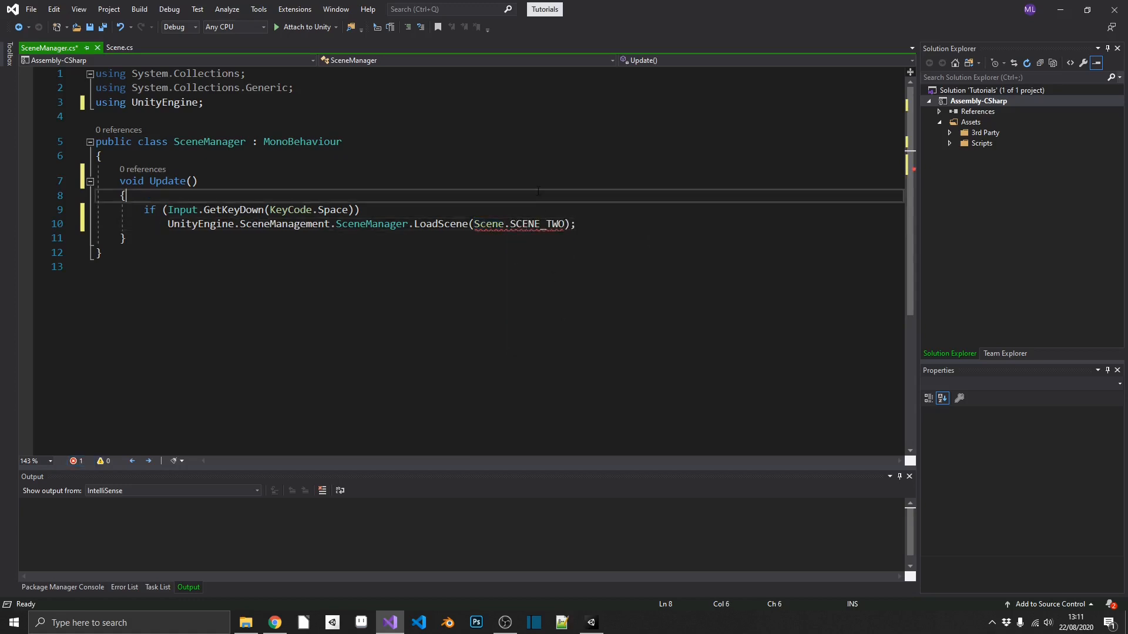
mouse_move(530, 223)
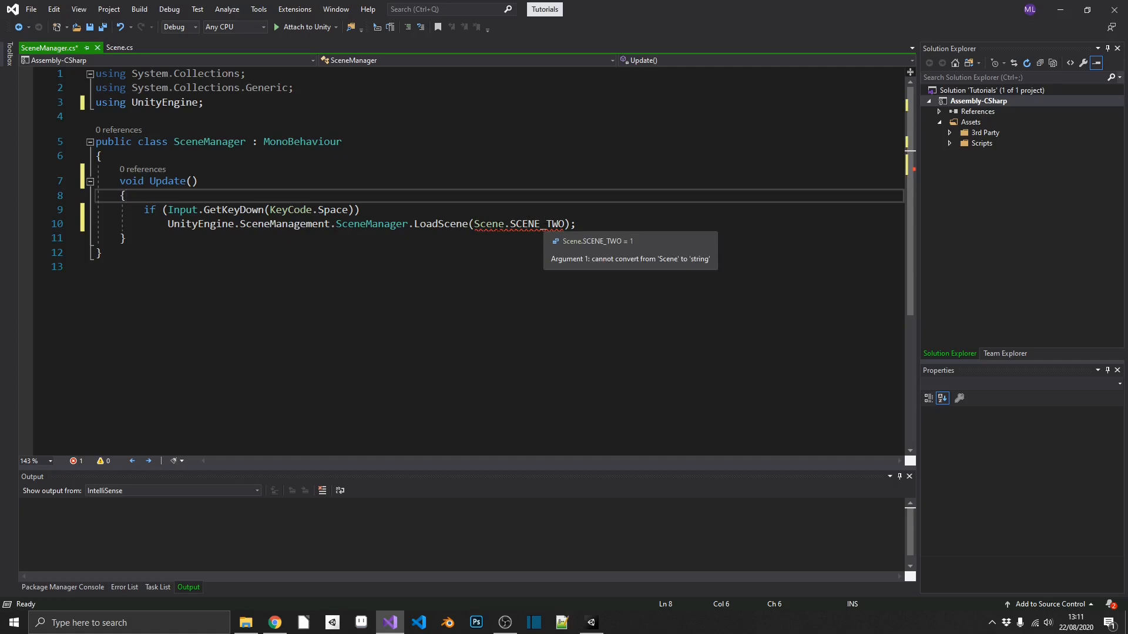
text(()
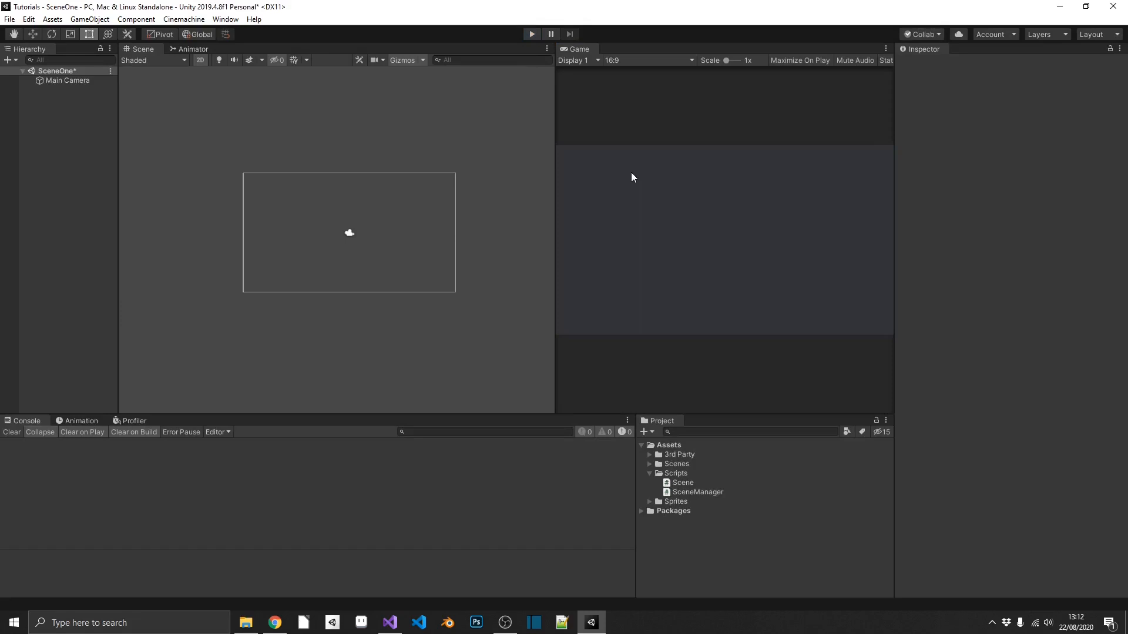
mouse_move(685, 476)
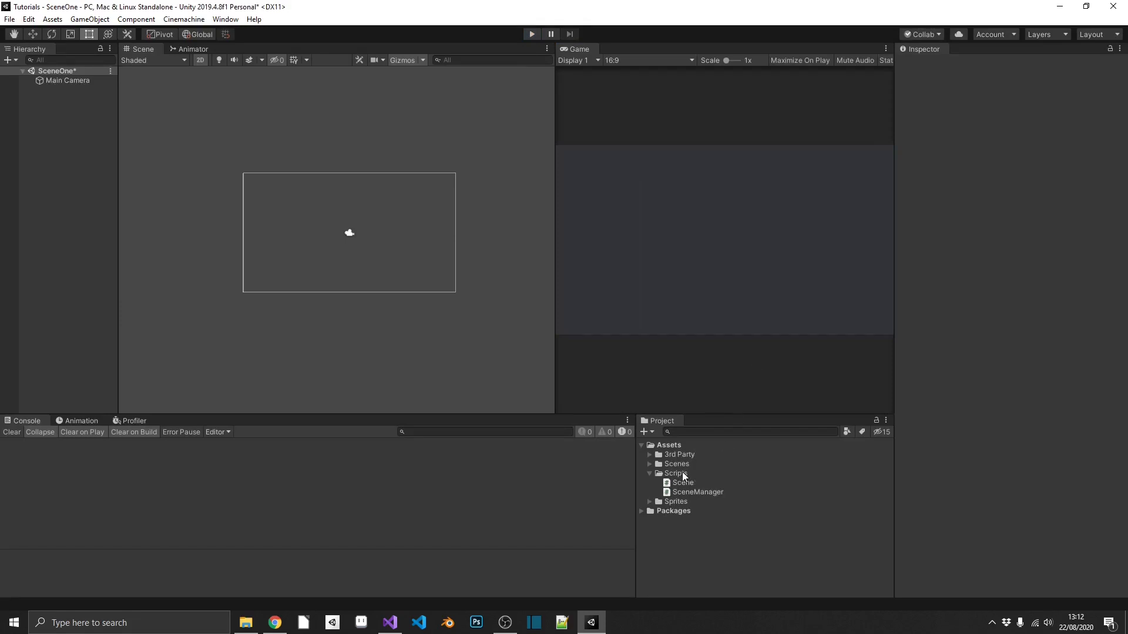
Create a C# script named WeaponType in the Scripts folder.
right_click(677, 473)
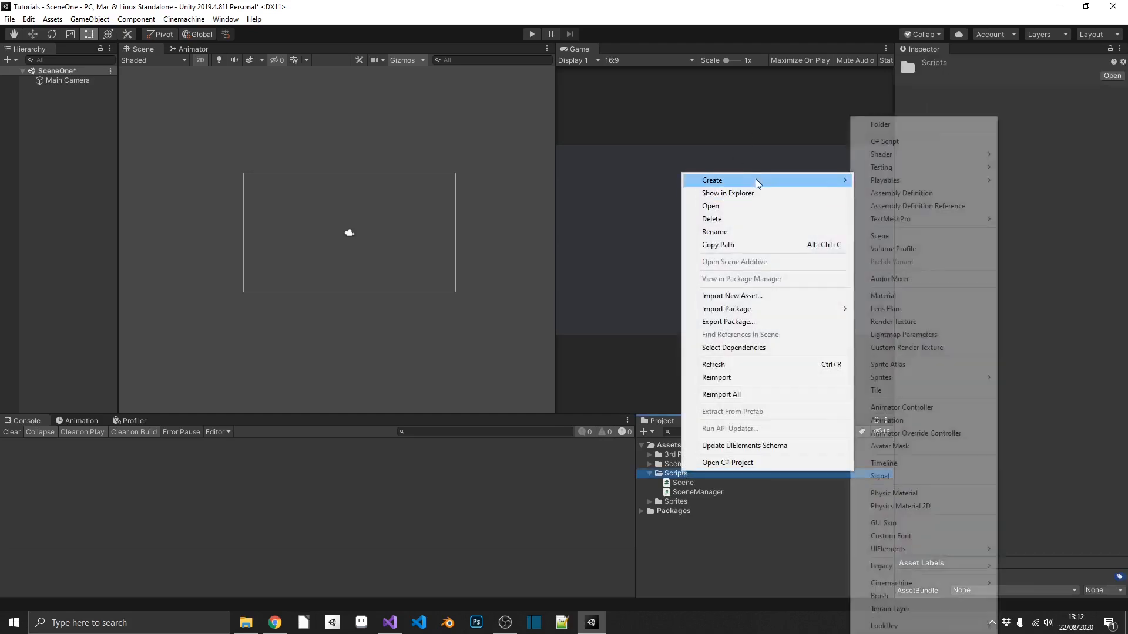
click(885, 141)
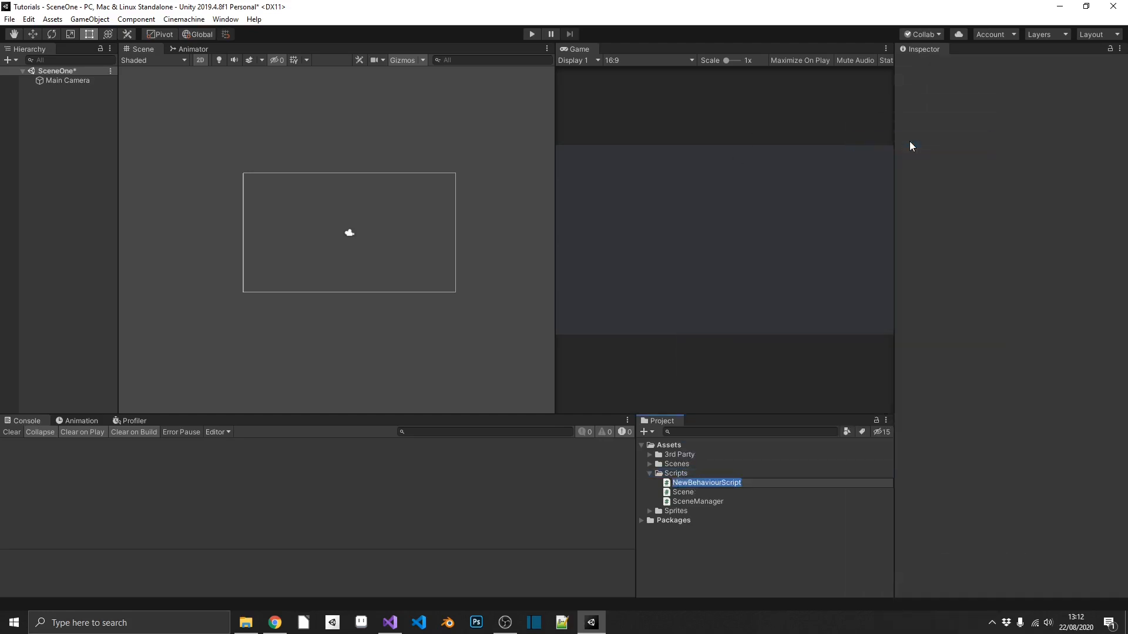
text(Weapon)
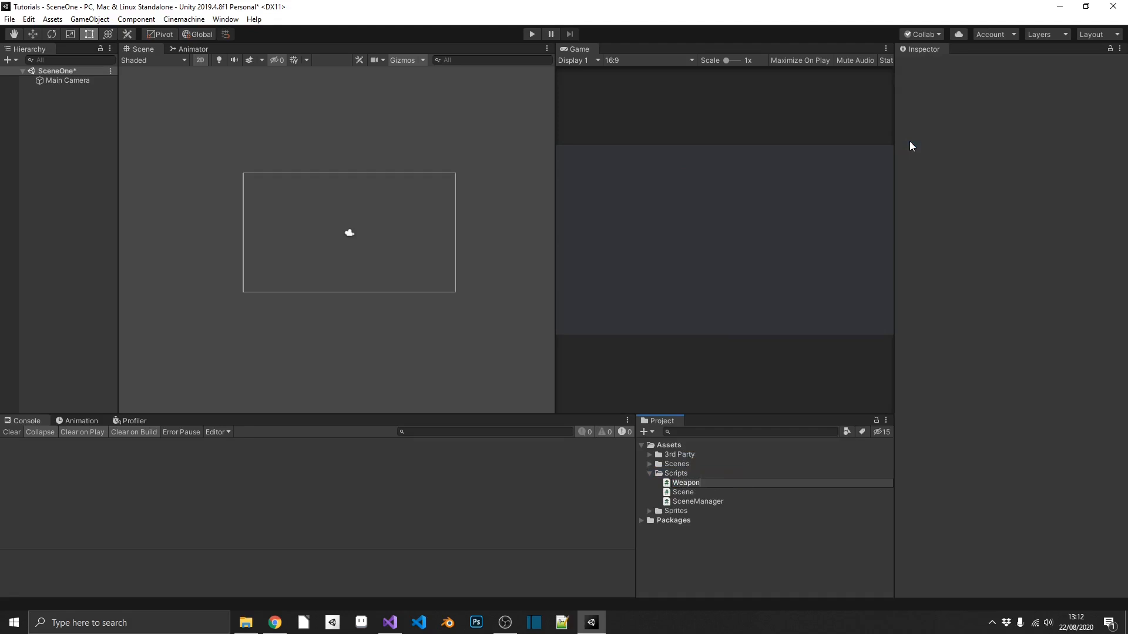
text(Type)
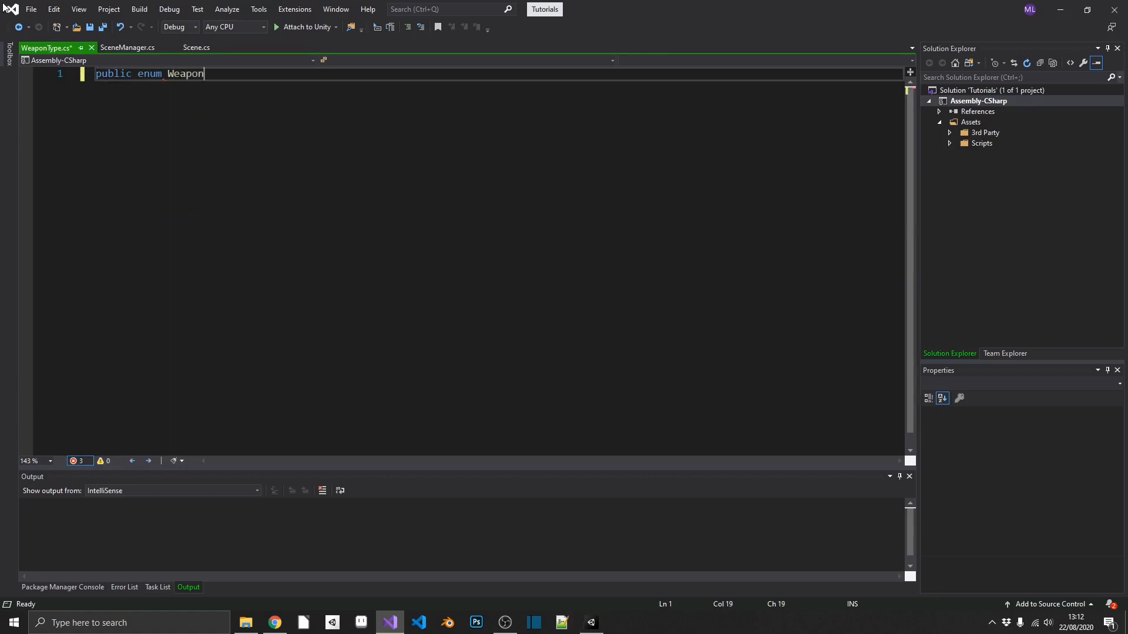
Finish the WeaponType enum declaration with the values SWORD, AXE and WAND.
text(Type)
text({)
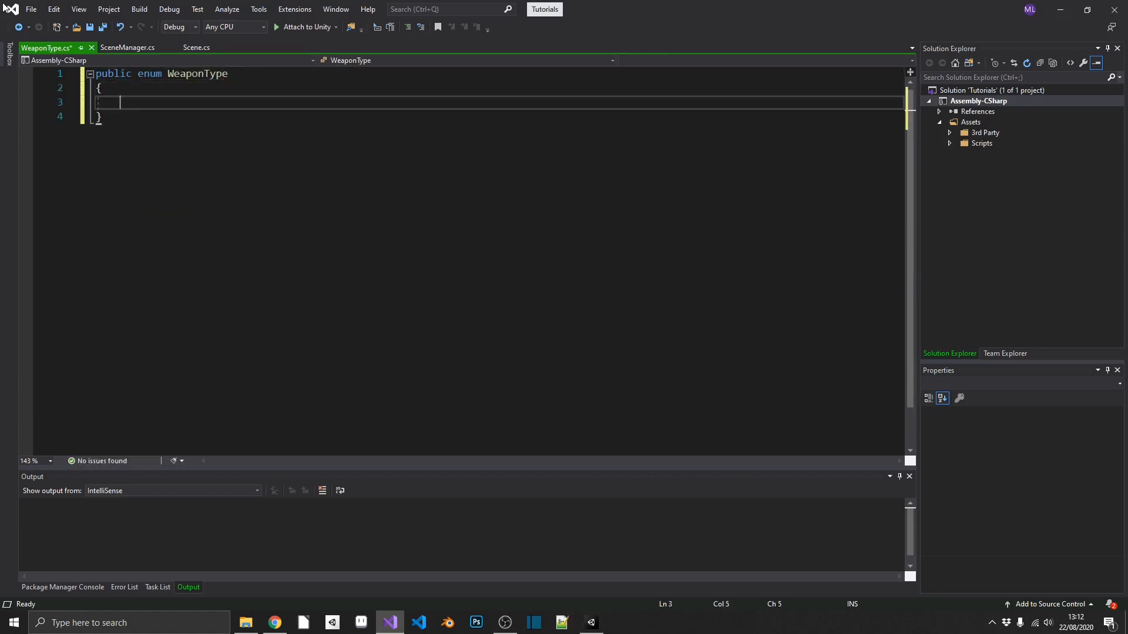
text(SWORD,)
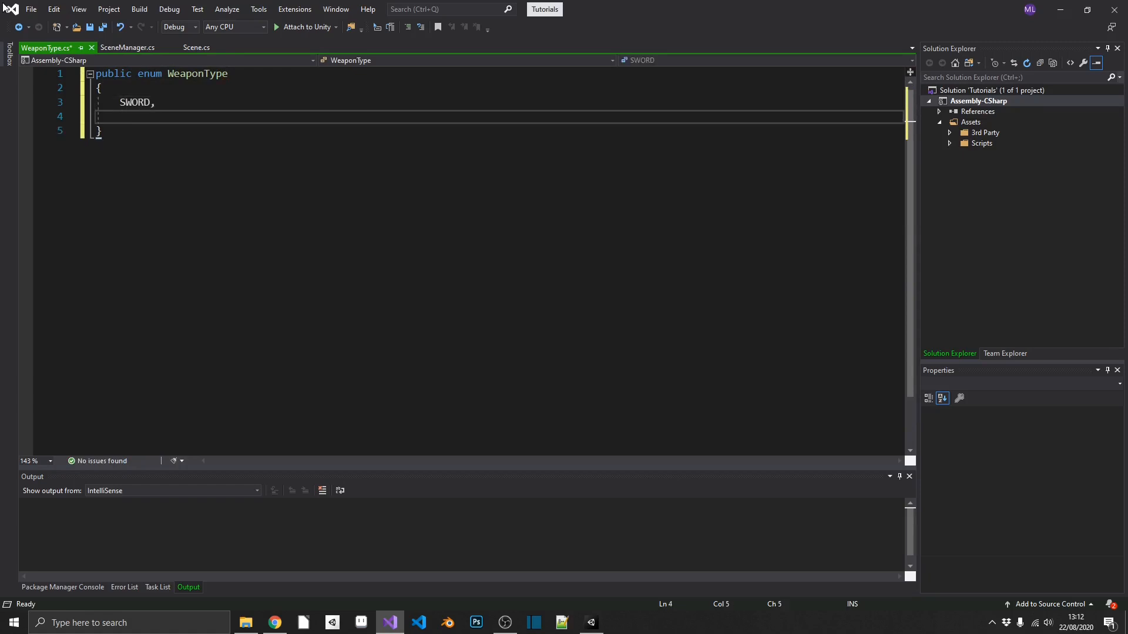
text(AXE,)
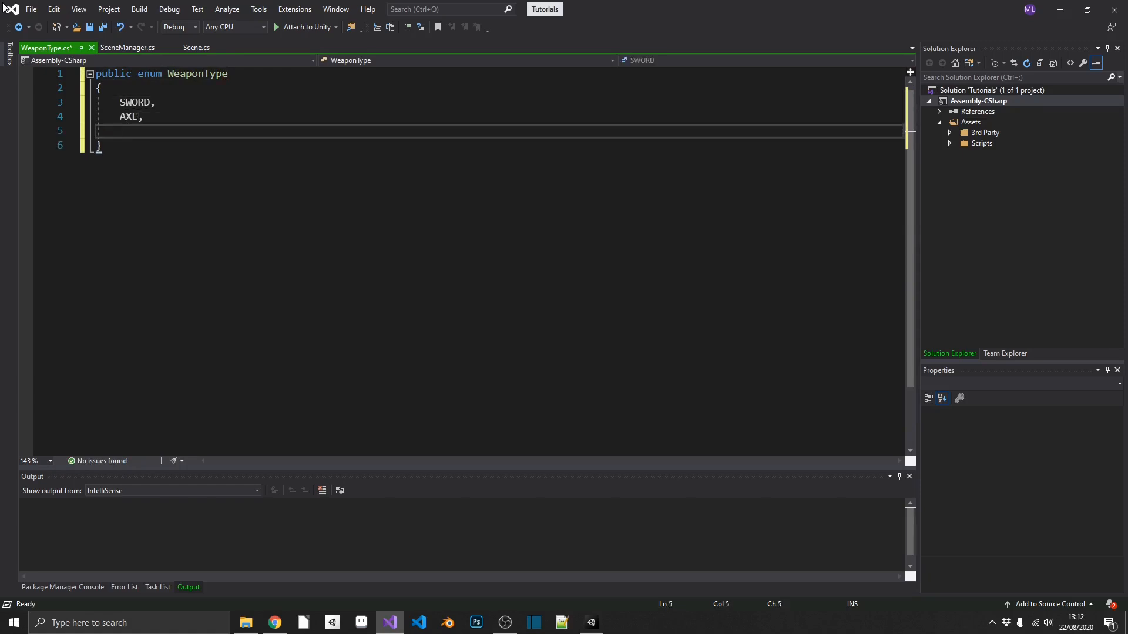
text(WAND)
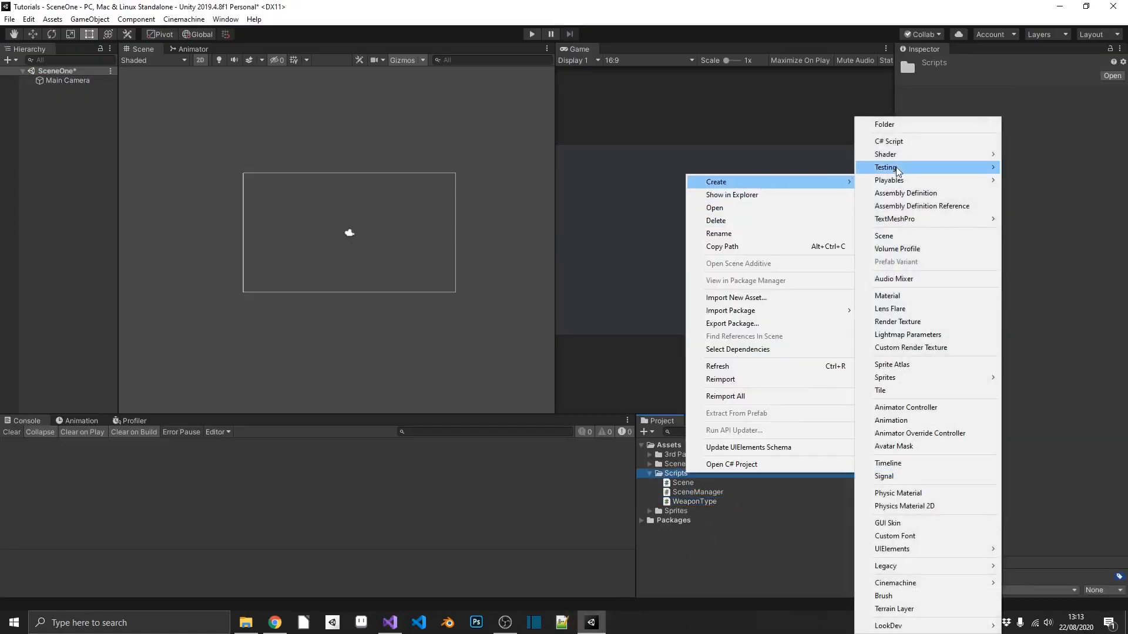
Create a C# script named Weapon in Scripts and open it in Visual Studio.
click(888, 141)
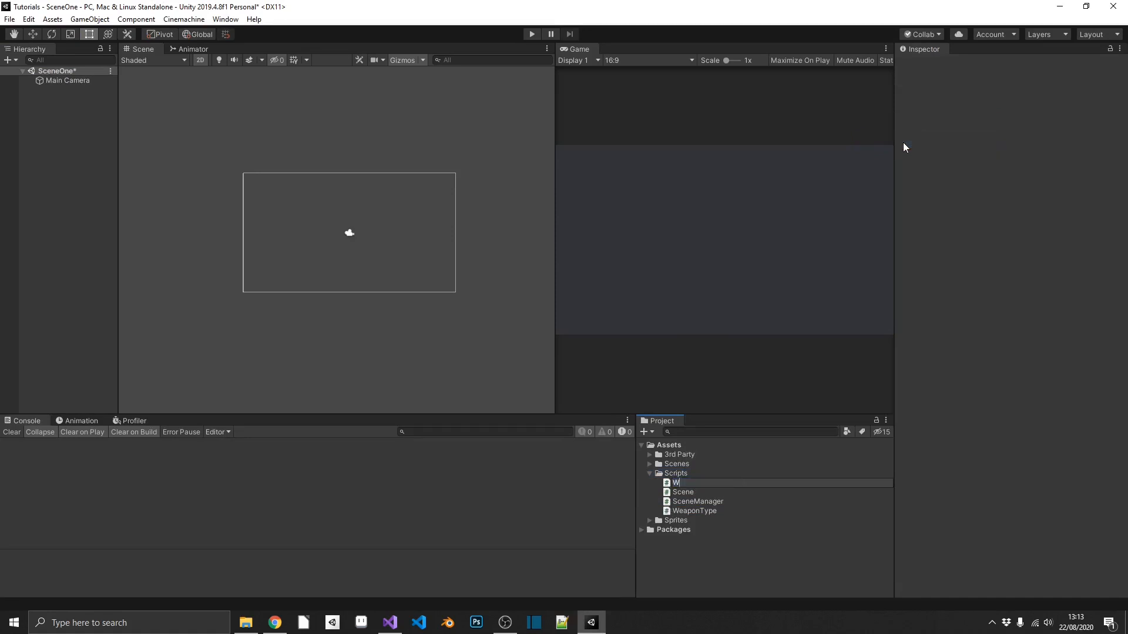
text(eapon)
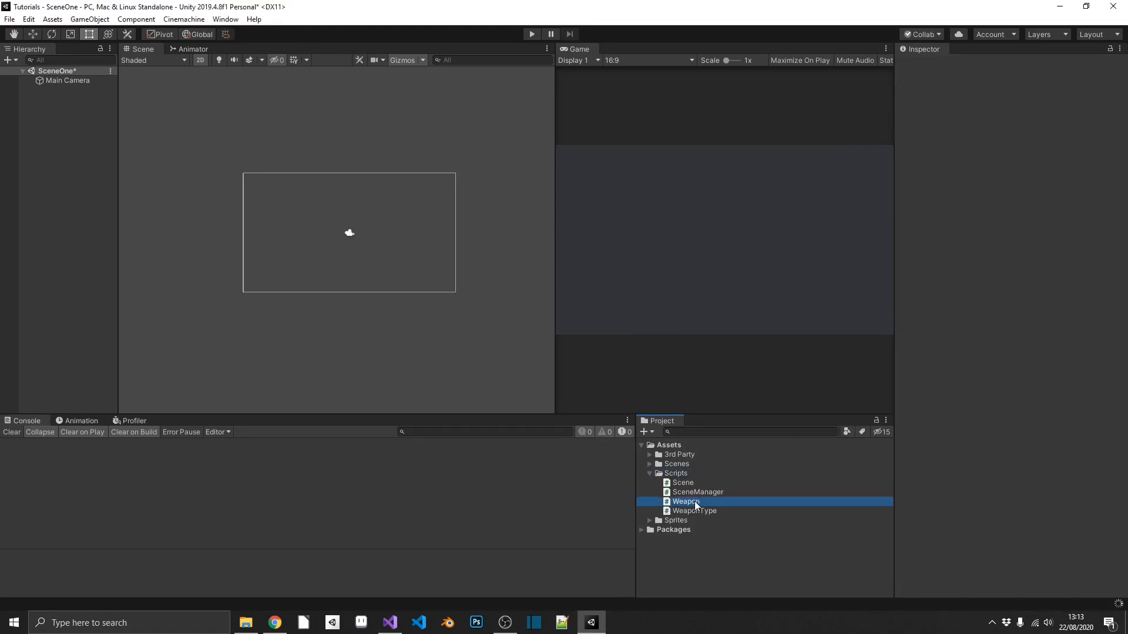
double_click(685, 502)
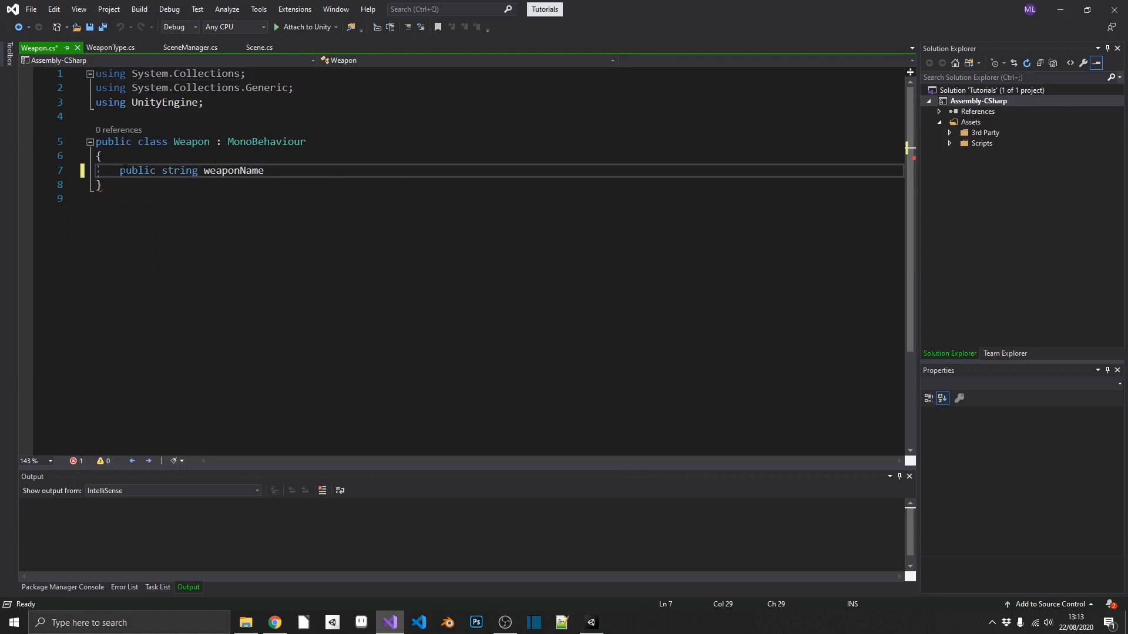
Add the weaponName string and 'public WeaponType type;' fields to Weapon, then return to Unity.
text(;)
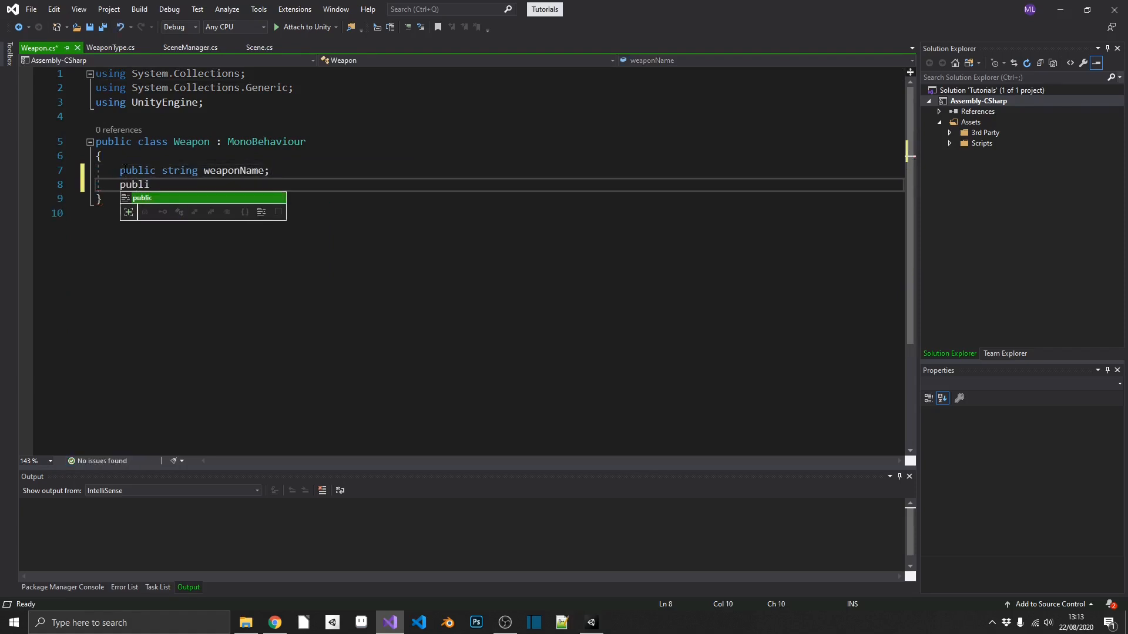
text(We)
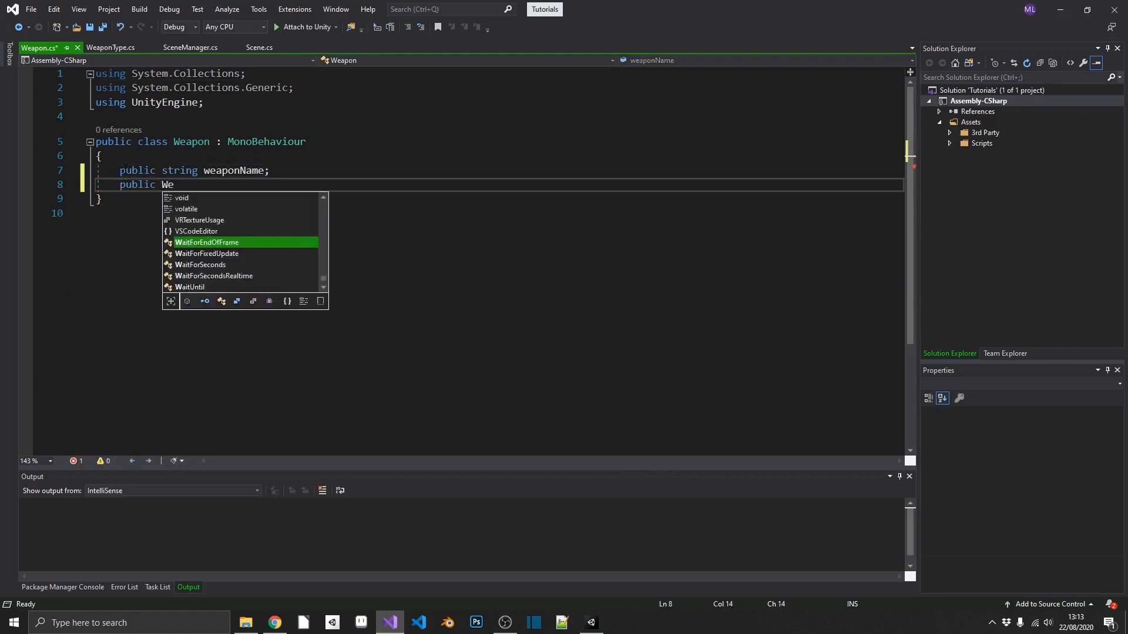
text(aponType)
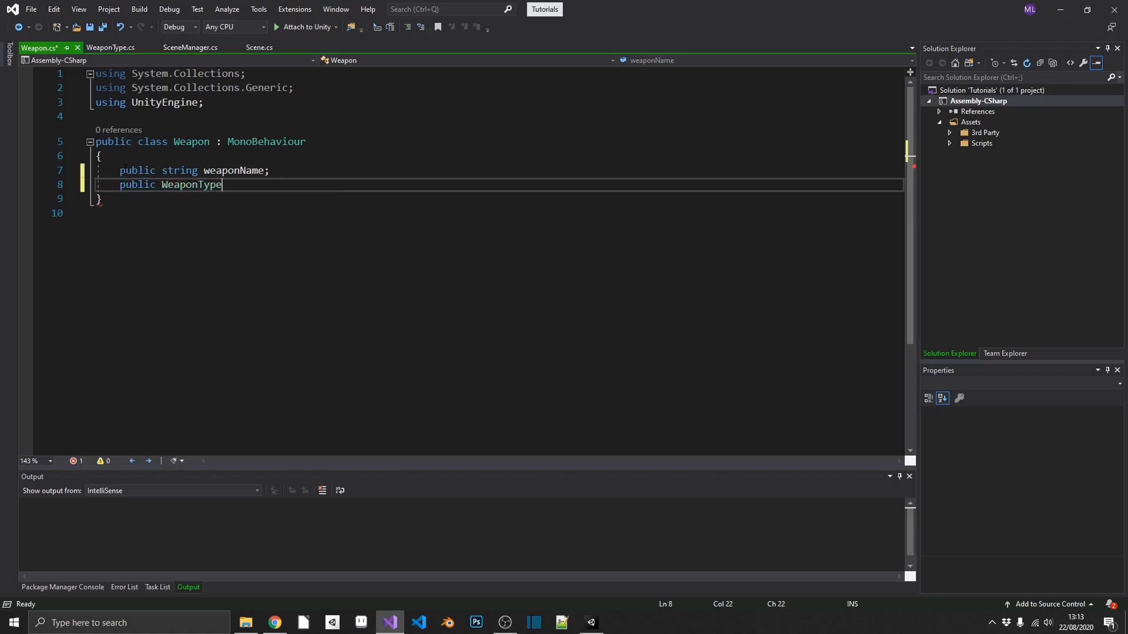
text(type;)
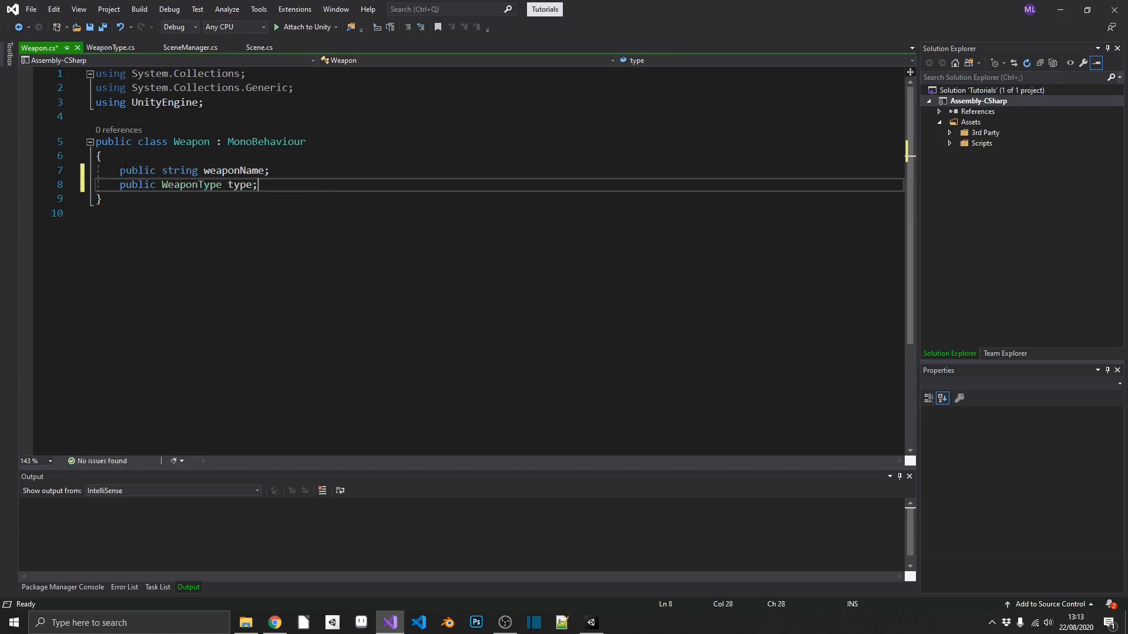
click(590, 623)
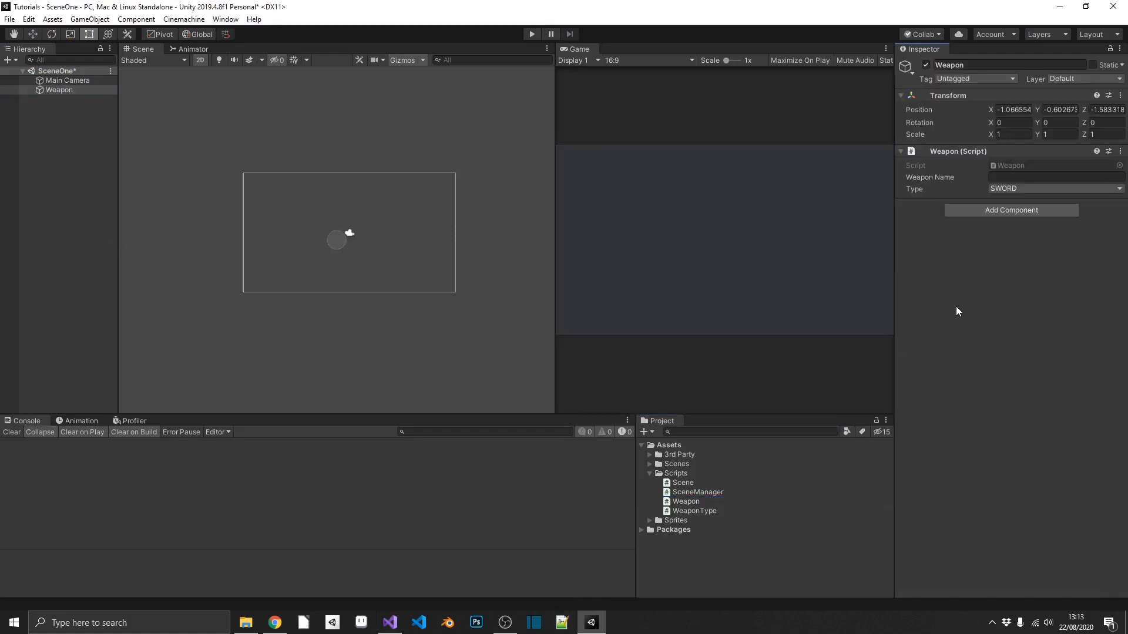
Expand the Weapon component's Type dropdown to show SWORD, AXE and WAND.
click(1055, 189)
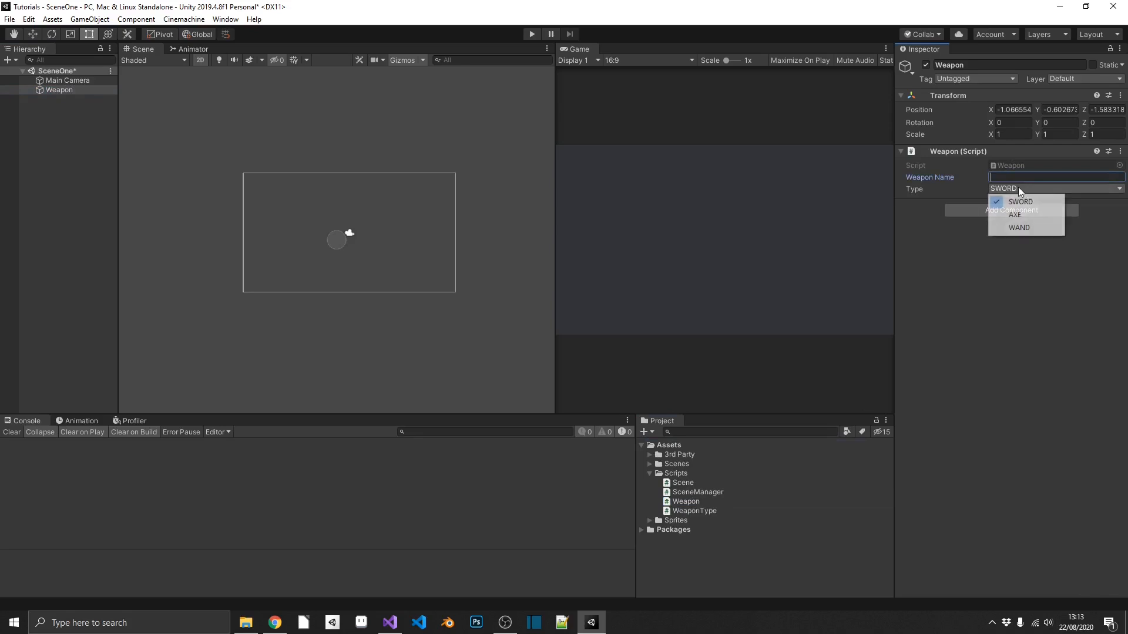
mouse_move(1021, 229)
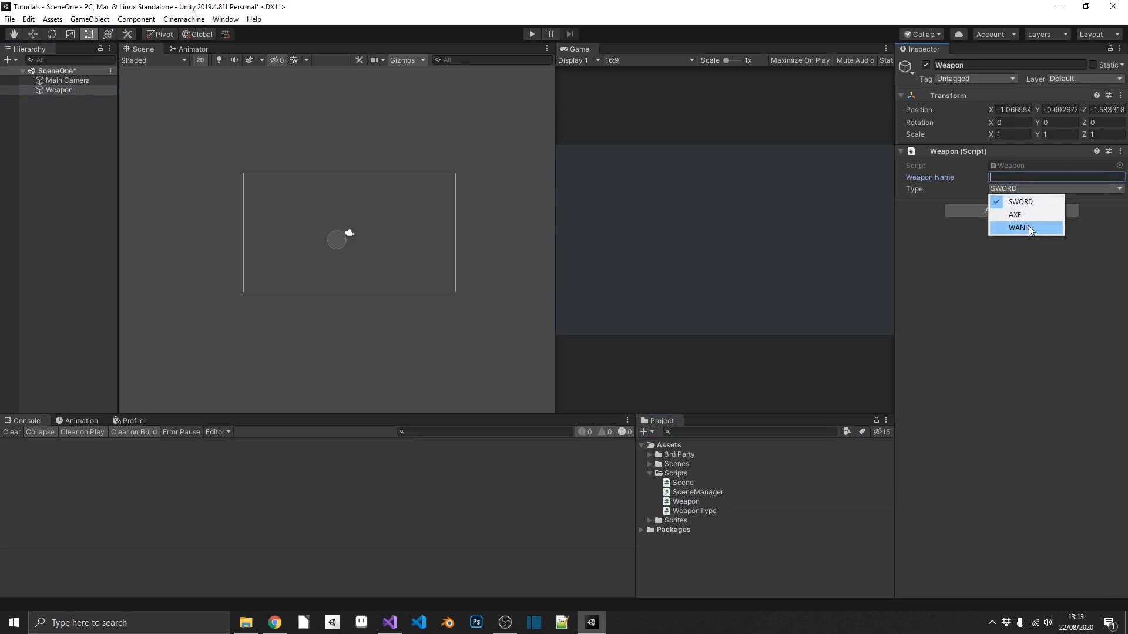
mouse_move(1038, 215)
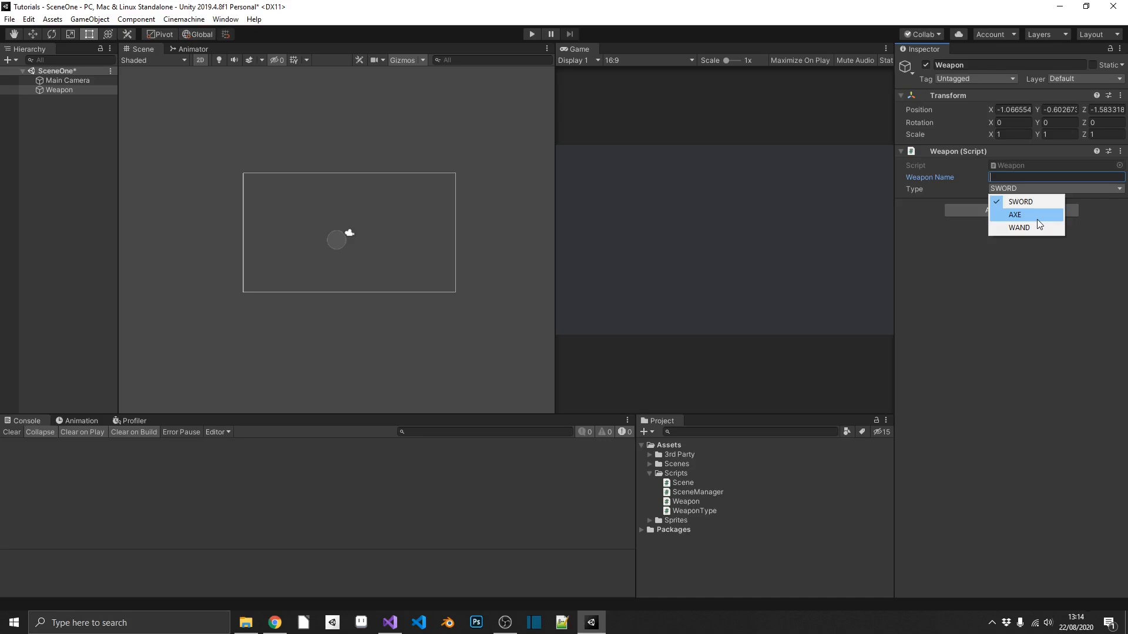
mouse_move(1035, 227)
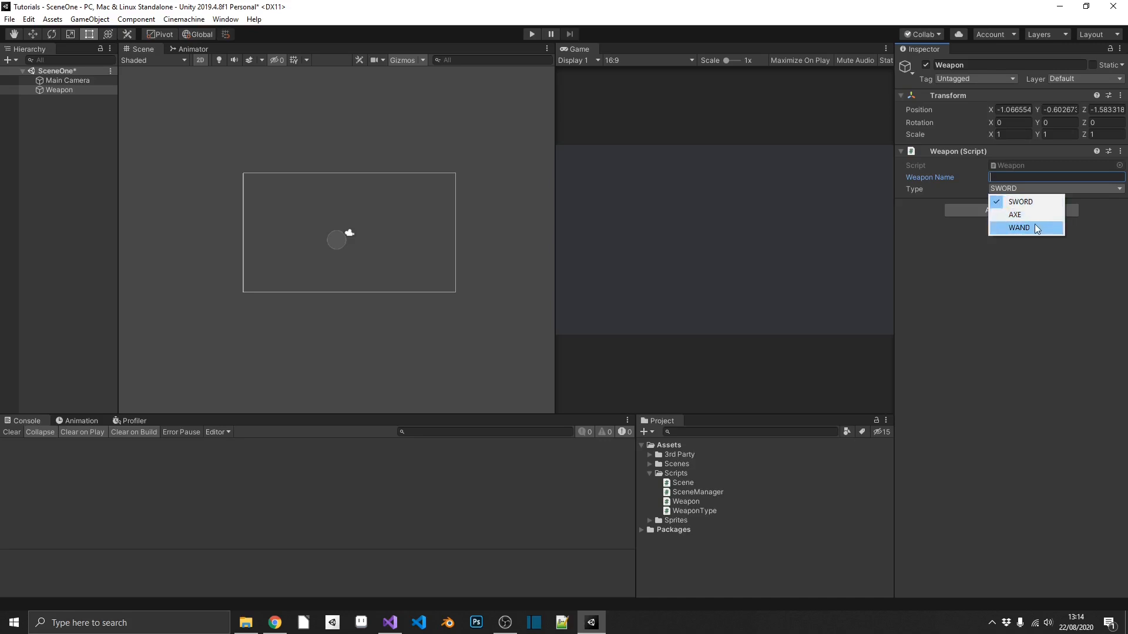
mouse_move(1023, 227)
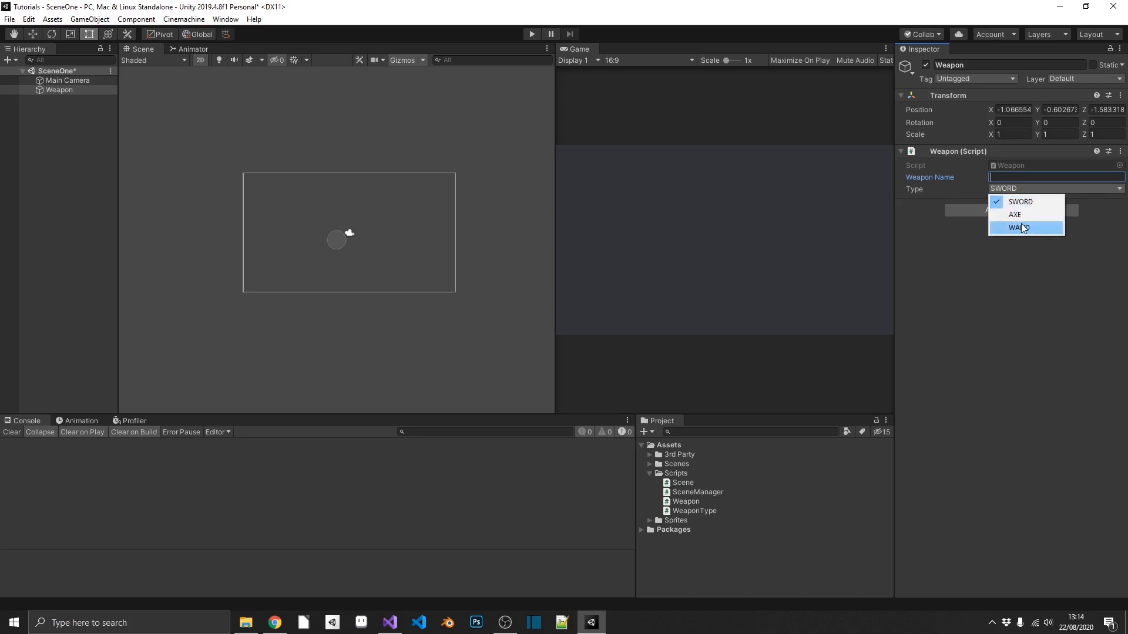